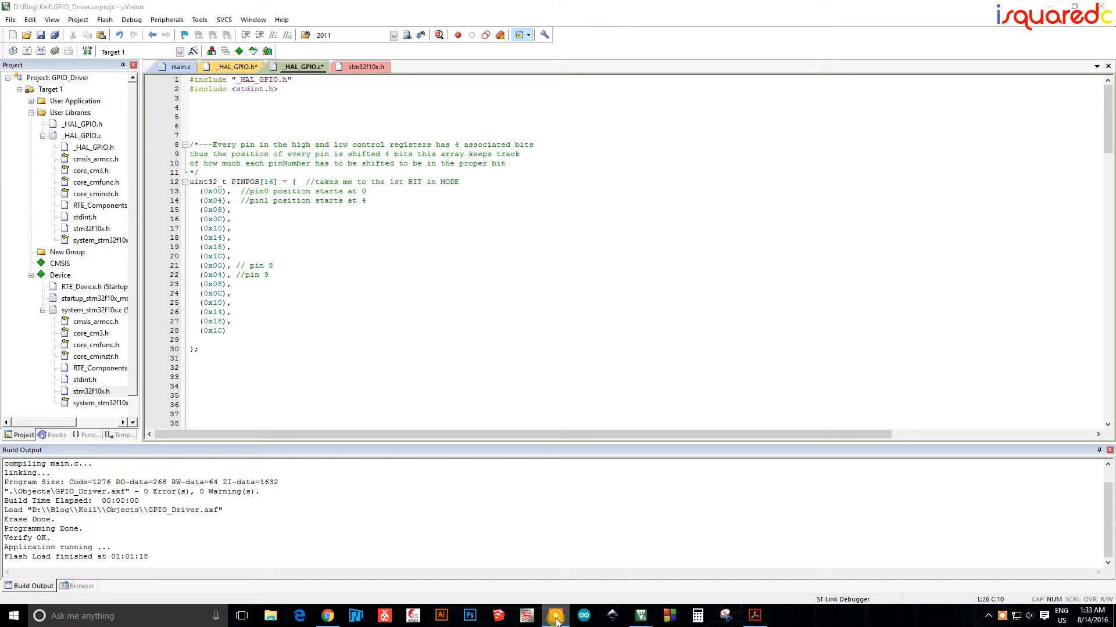
Review the pin mode, speed and clock-enable defines, flipping between _HAL_GPIO.h and _HAL_GPIO.c
{"action": "left_click", "coordinate": [554, 616]}
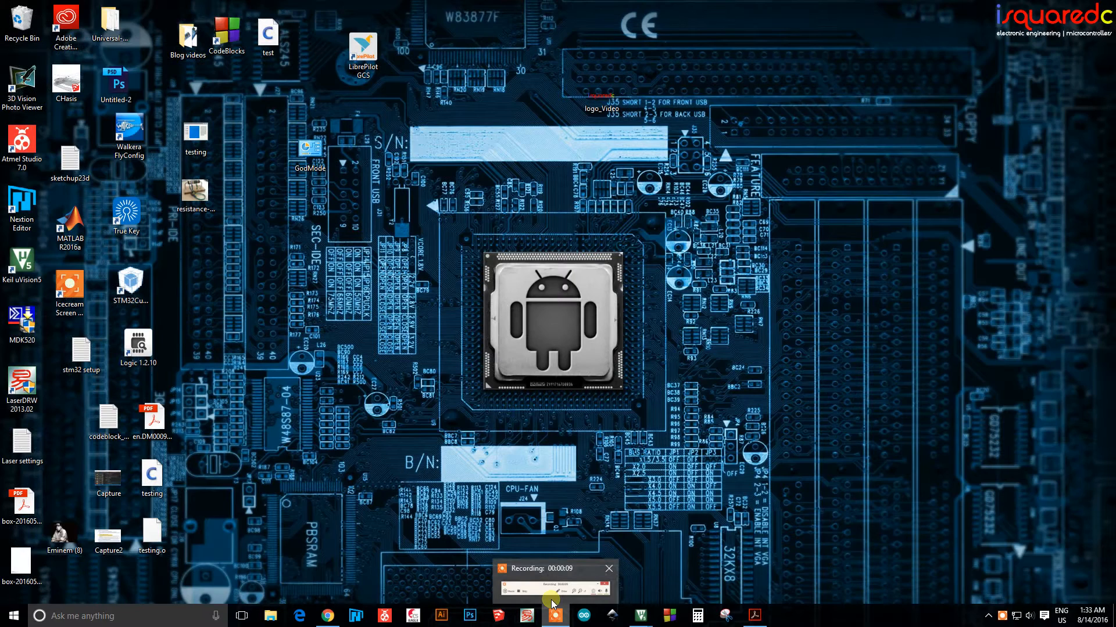
{"action": "left_click", "coordinate": [525, 616]}
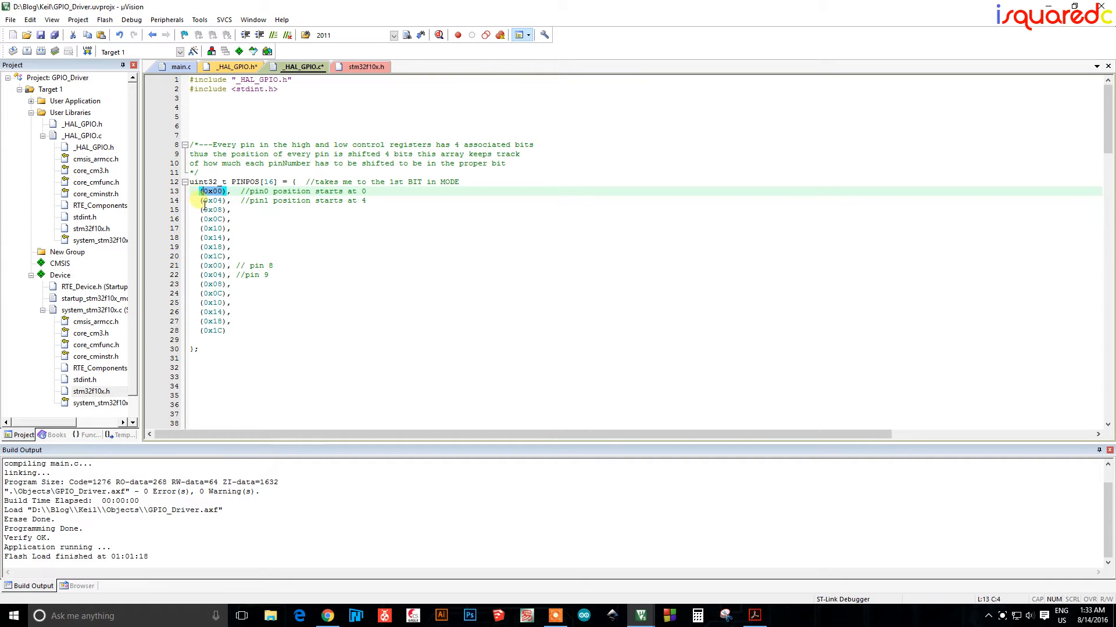
{"action": "left_click", "coordinate": [214, 229]}
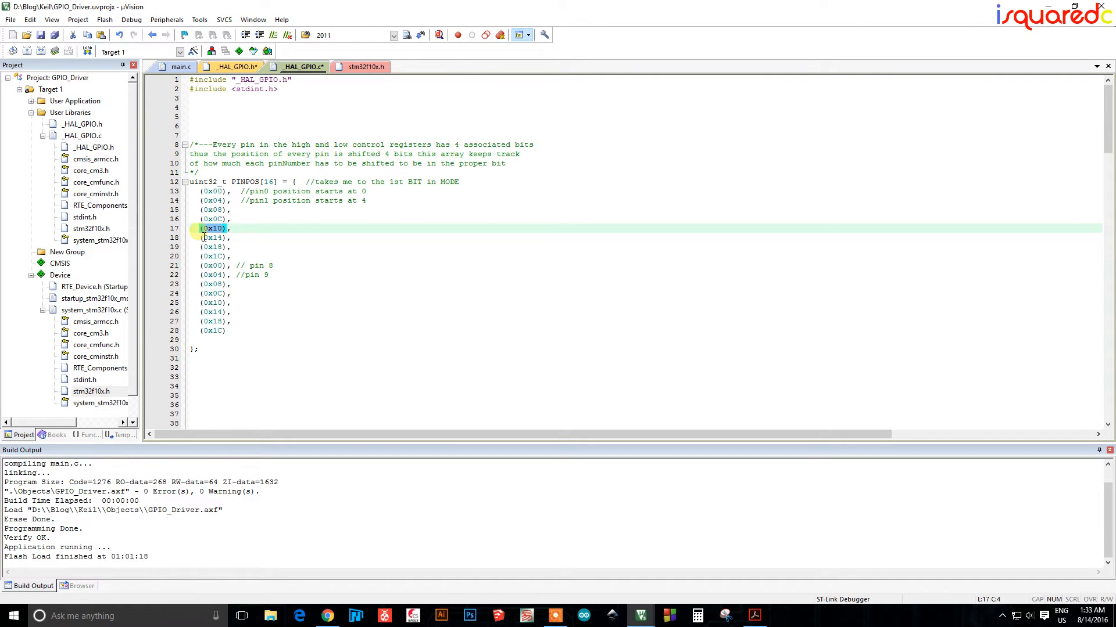
{"action": "mouse_move", "coordinate": [356, 297]}
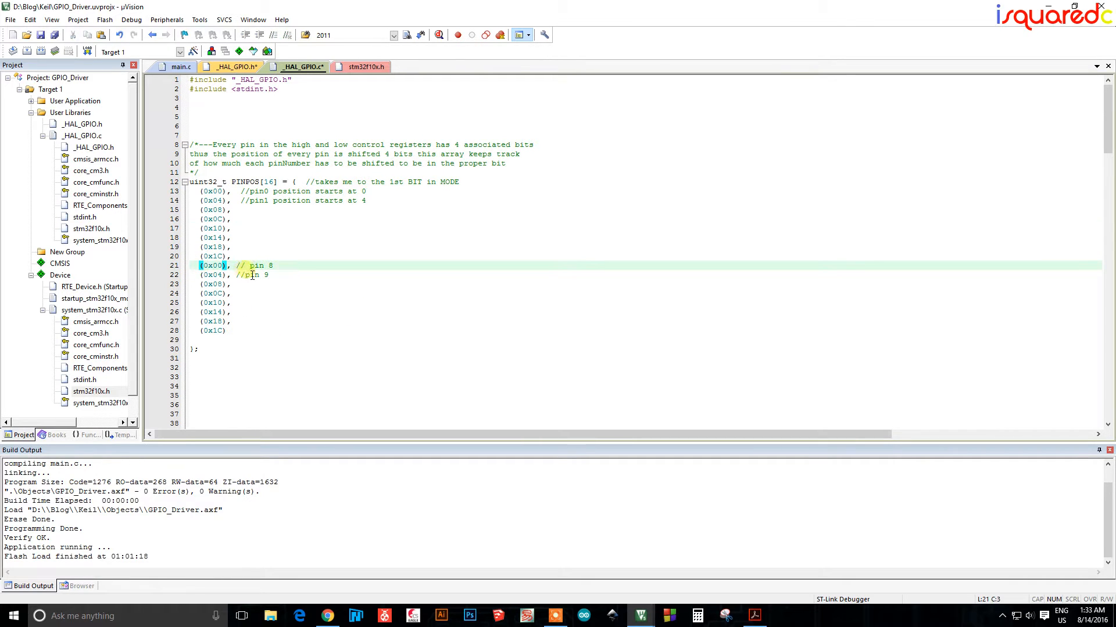
{"action": "left_click", "coordinate": [211, 275]}
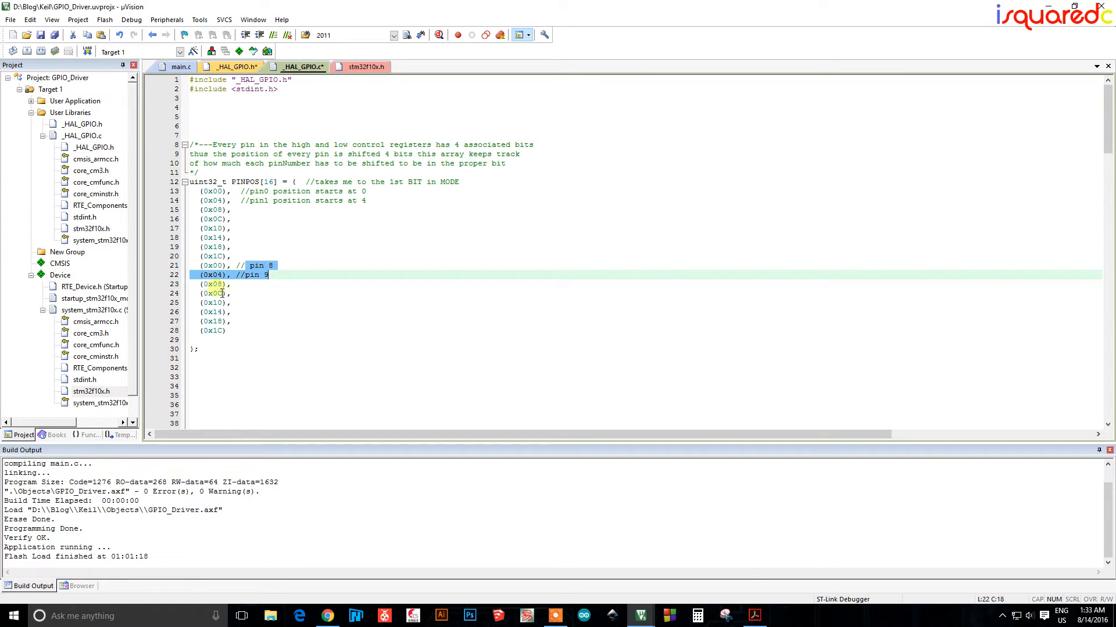
{"action": "left_click", "coordinate": [201, 265]}
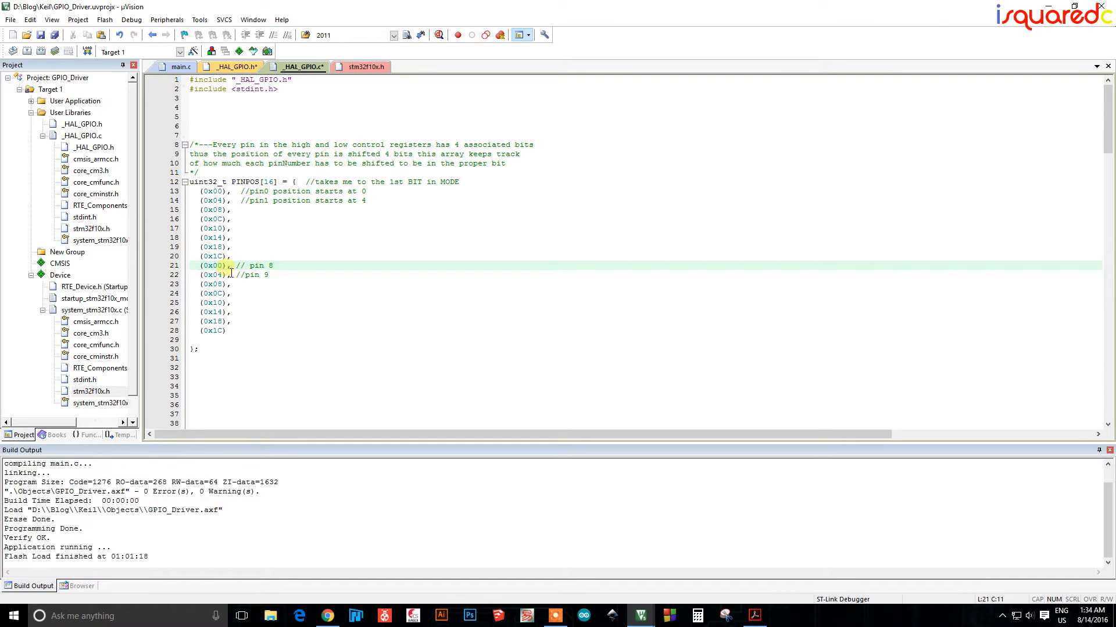
{"action": "left_click", "coordinate": [210, 275]}
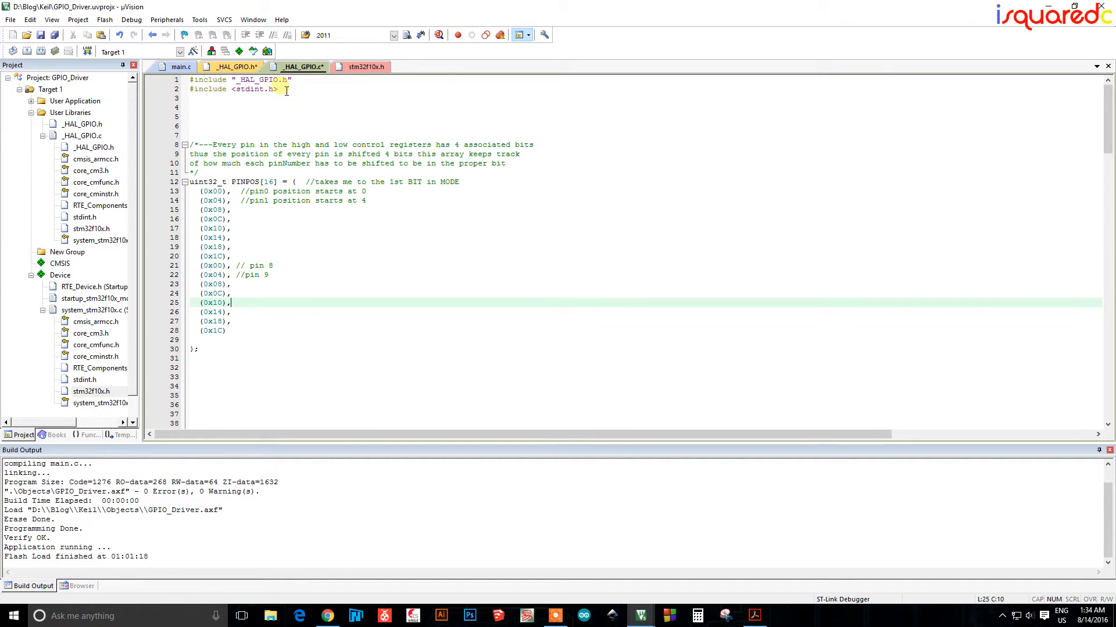
{"action": "left_click", "coordinate": [232, 66]}
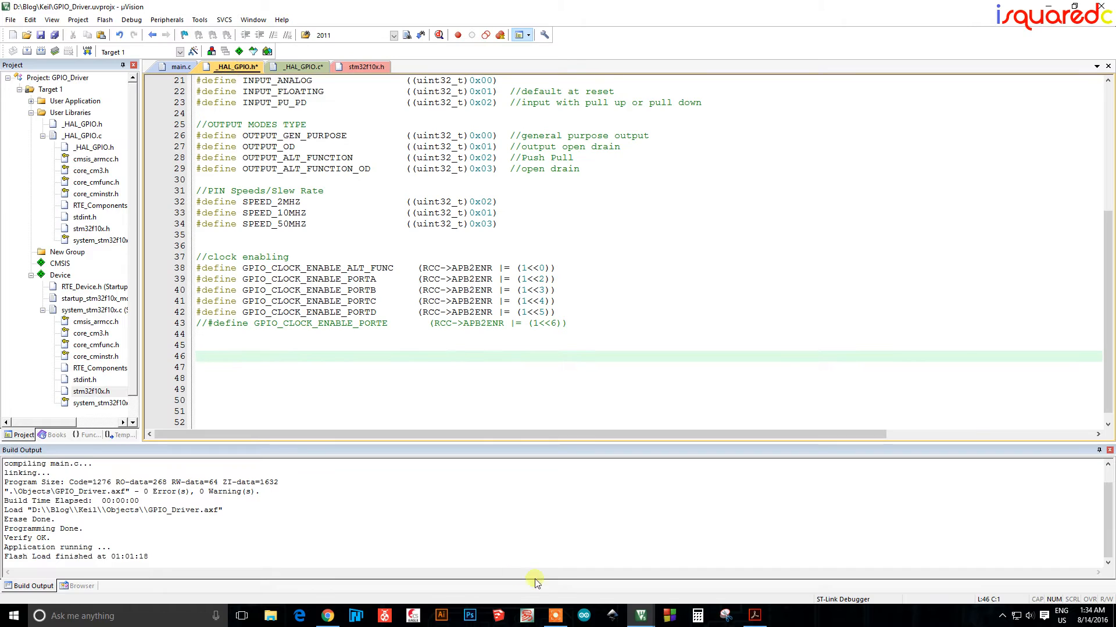
{"action": "mouse_move", "coordinate": [638, 616]}
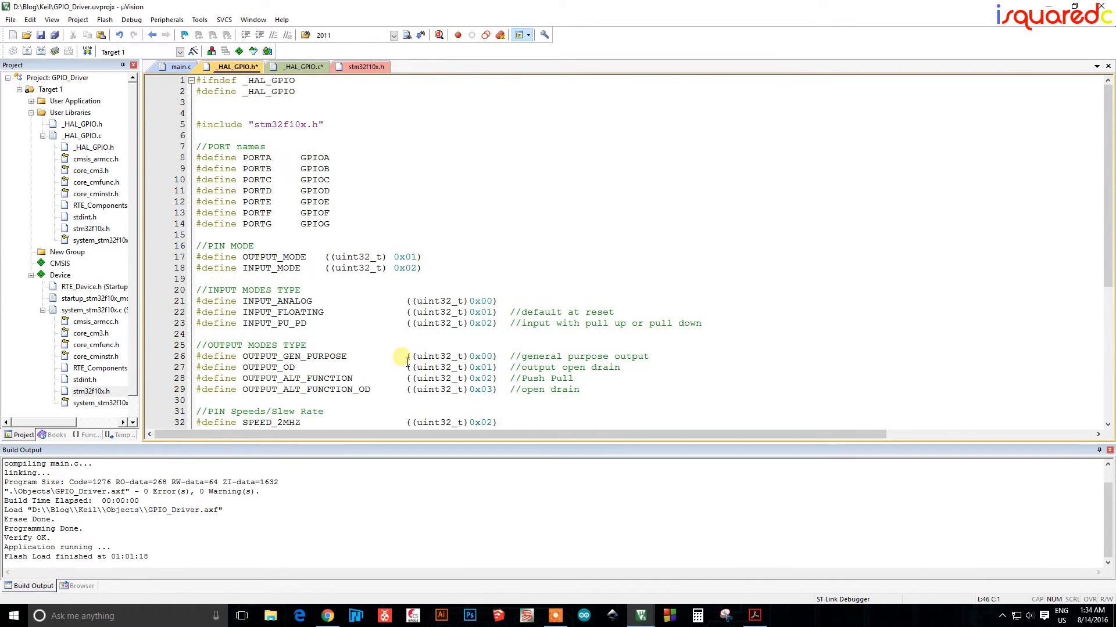
{"action": "left_click", "coordinate": [302, 66]}
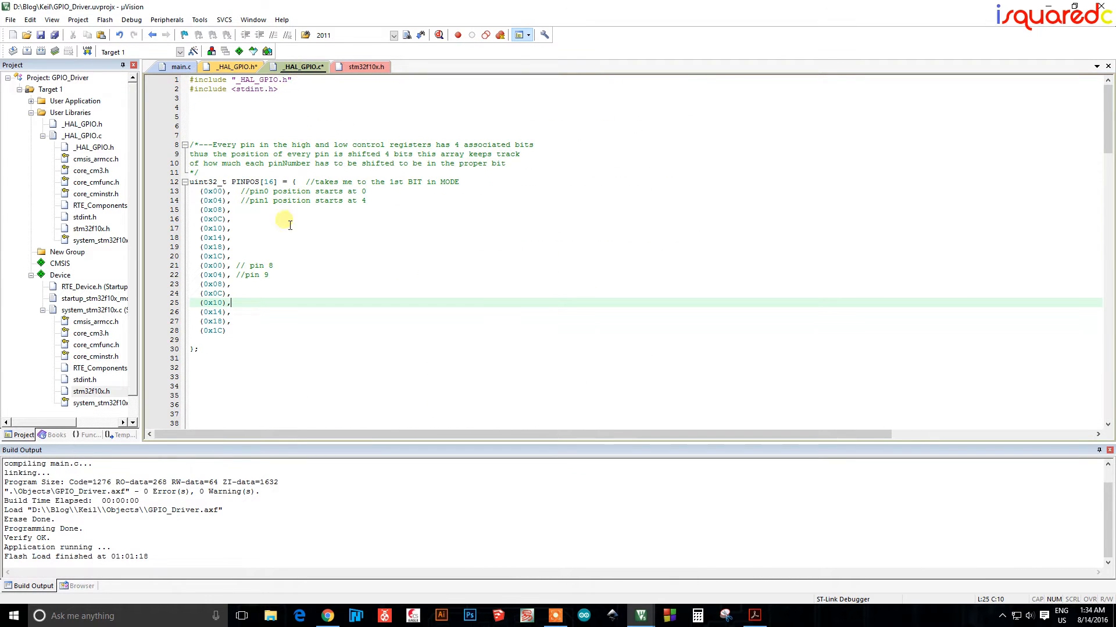
{"action": "mouse_move", "coordinate": [278, 316]}
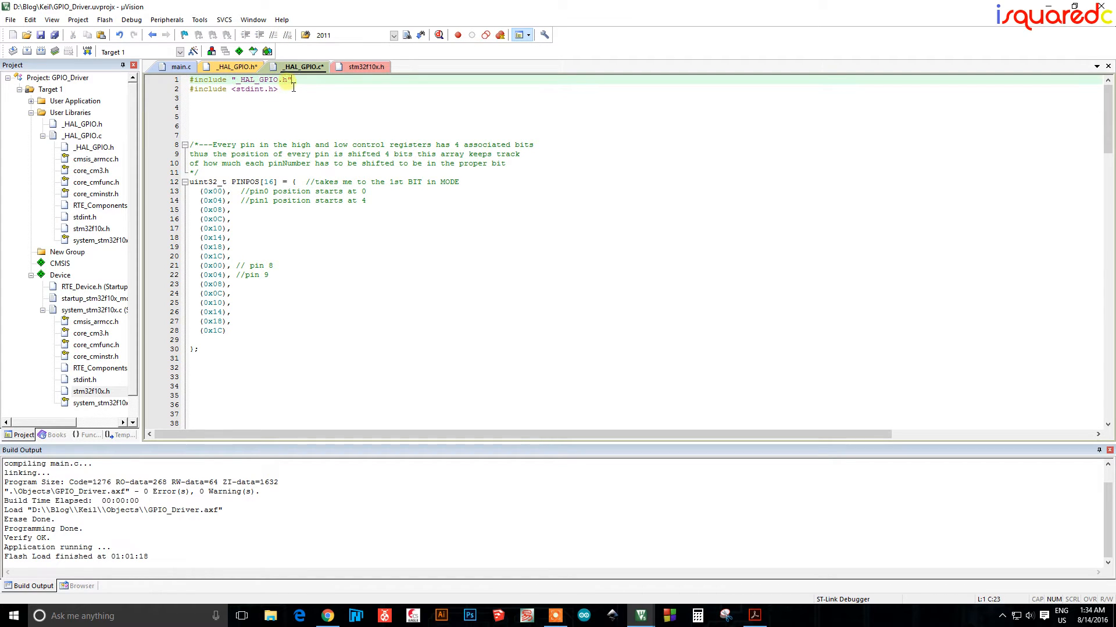
Walk through the define blocks again and land back on the _HAL_GPIO.c source tab
{"action": "left_click", "coordinate": [278, 90]}
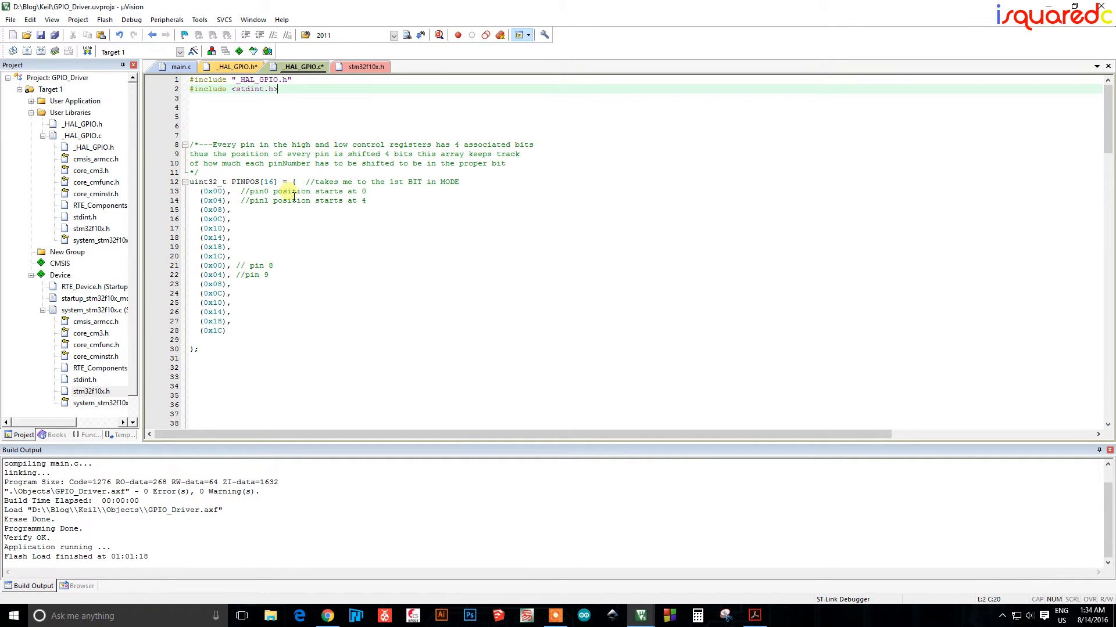
{"action": "mouse_move", "coordinate": [349, 317]}
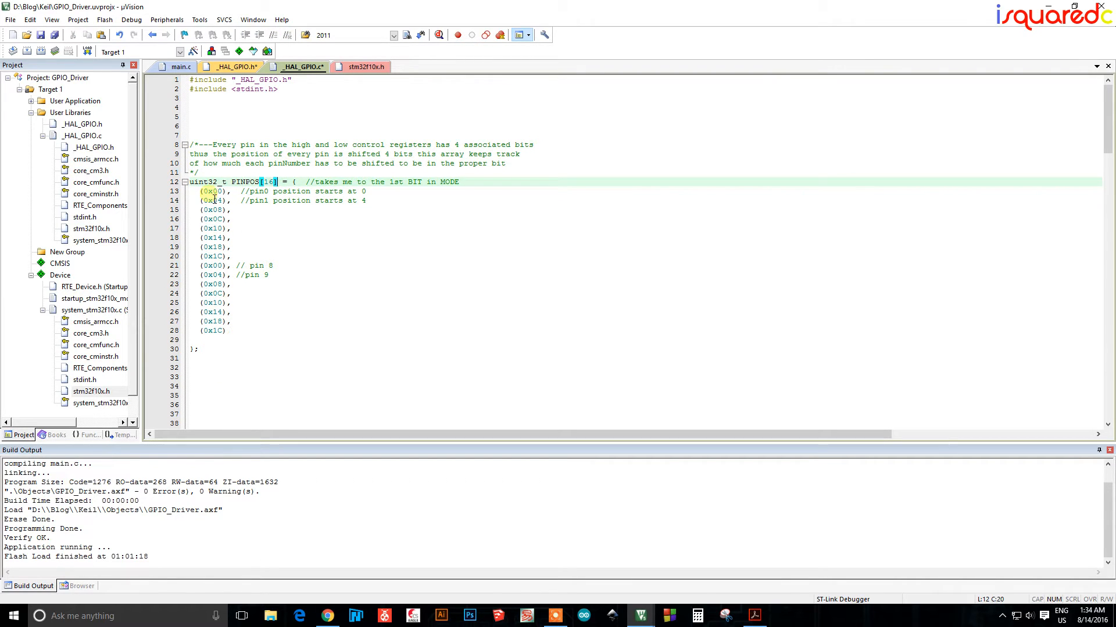
{"action": "left_click", "coordinate": [207, 211]}
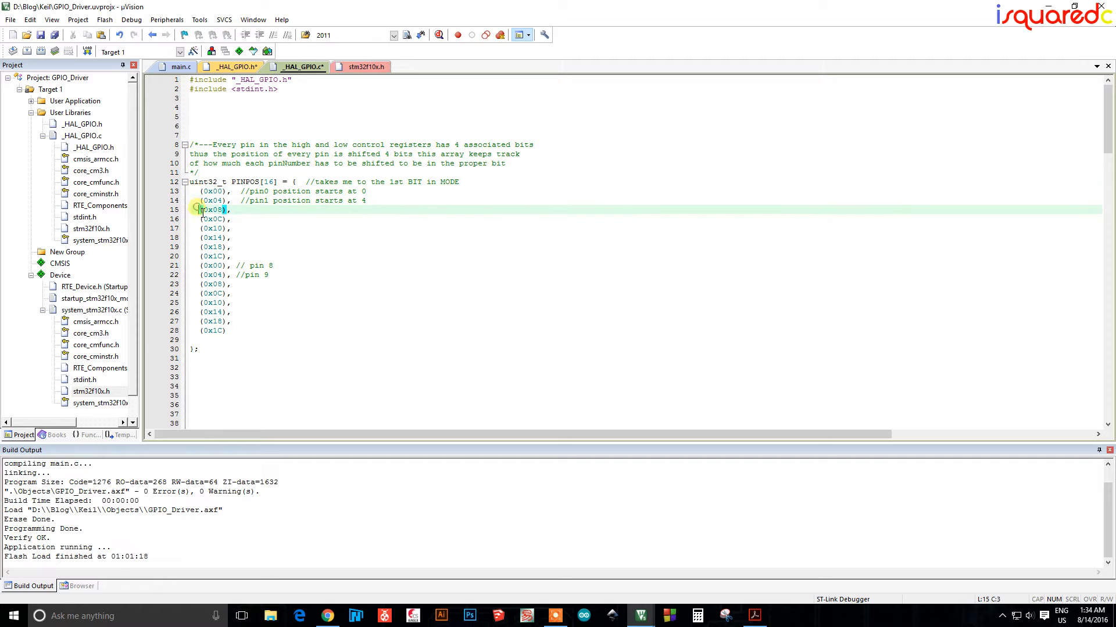
{"action": "left_click", "coordinate": [207, 265]}
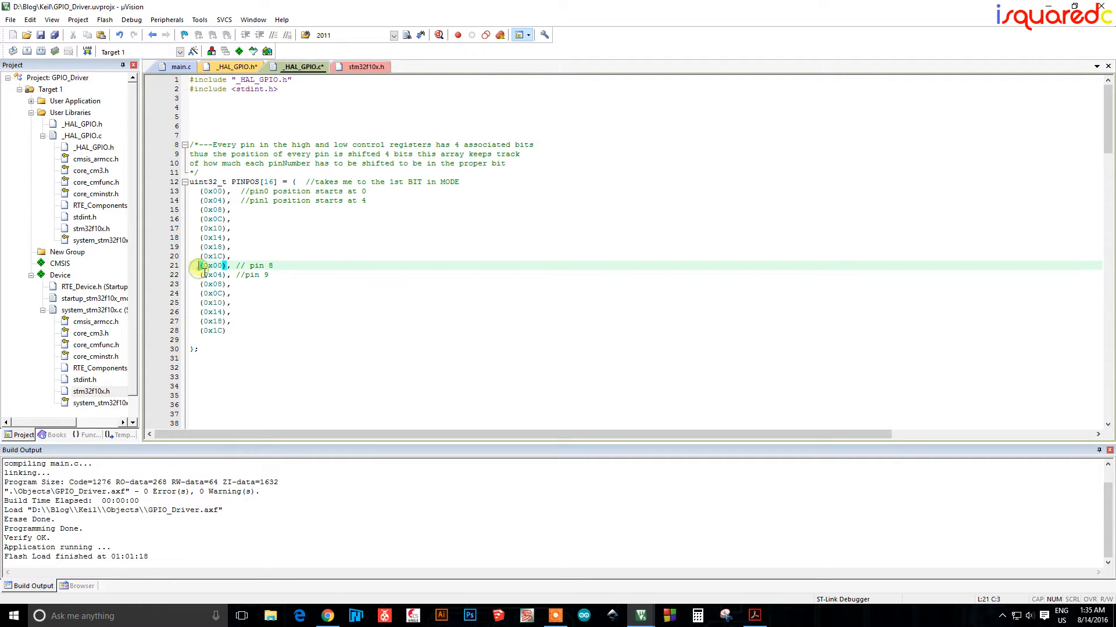
{"action": "left_click", "coordinate": [214, 284]}
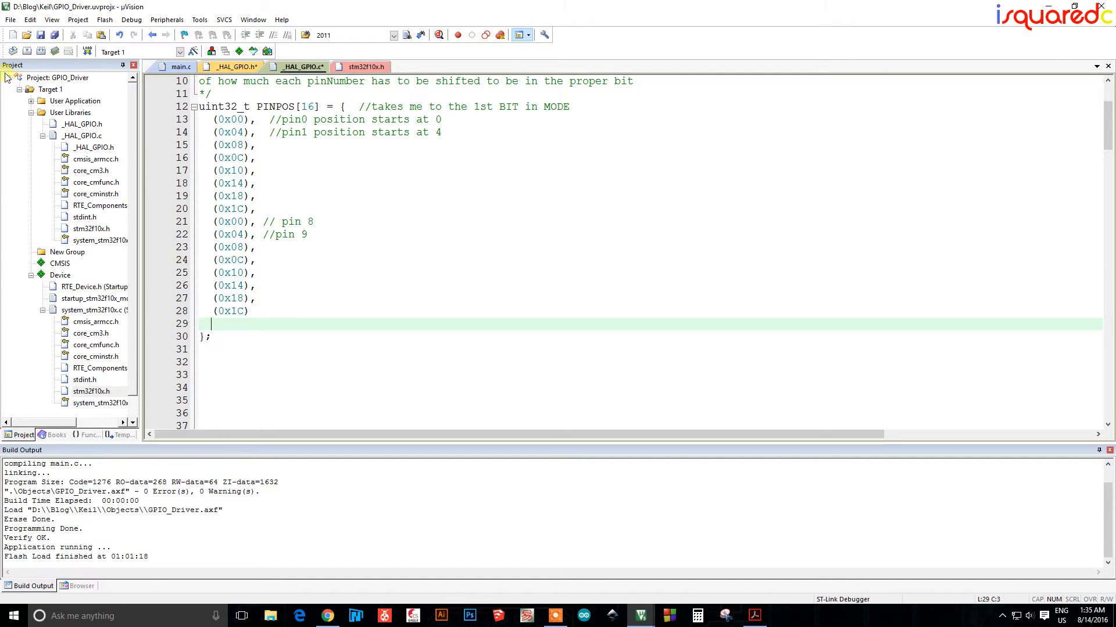
{"action": "left_click", "coordinate": [231, 67]}
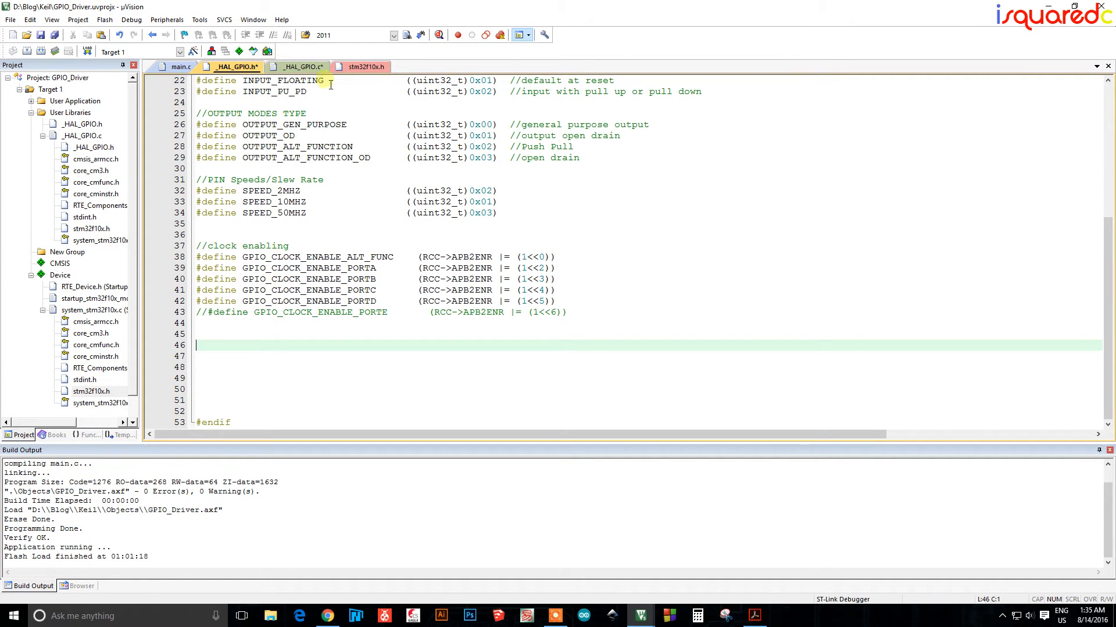
{"action": "left_click", "coordinate": [302, 66]}
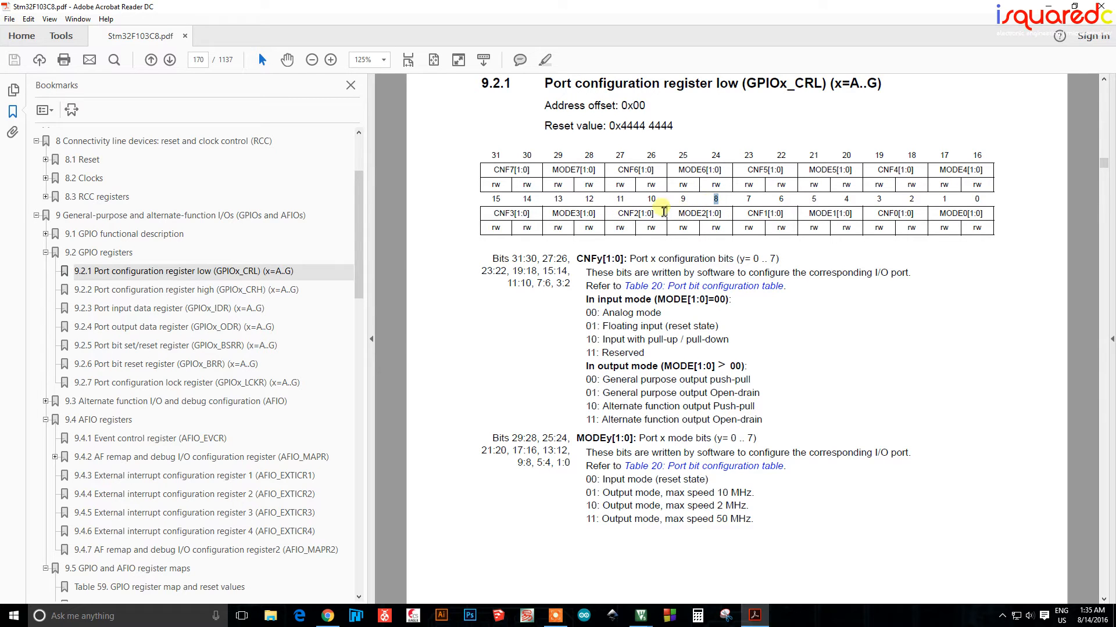
{"action": "mouse_move", "coordinate": [734, 213]}
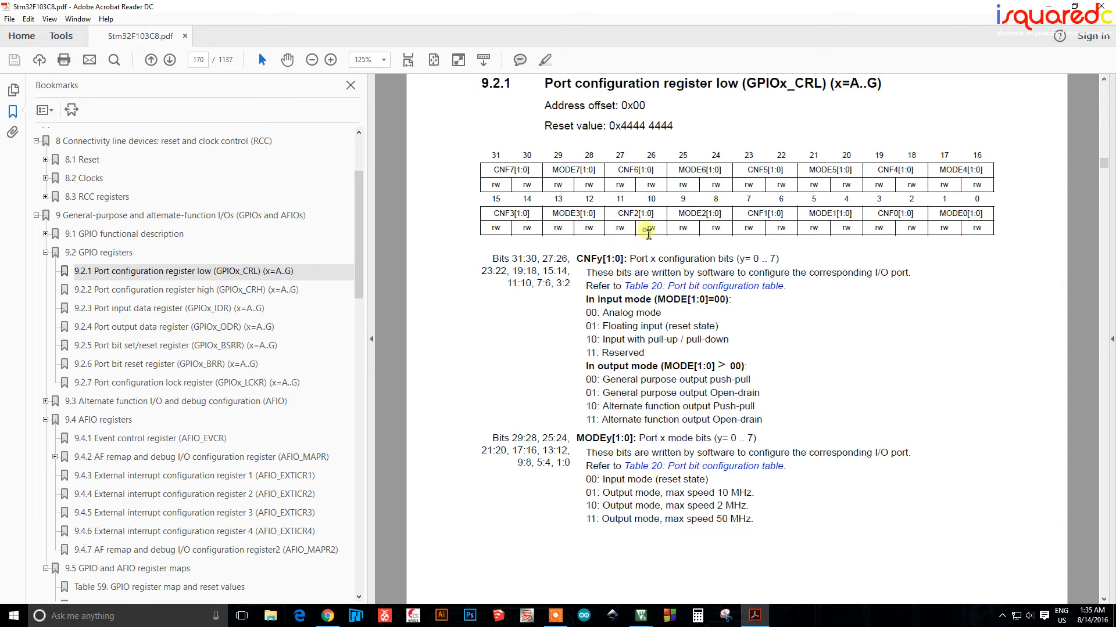
Jump to the 9.2.1 GPIOx_CRL port configuration register low section in Stm32F103C8.pdf
{"action": "double_click", "coordinate": [632, 214]}
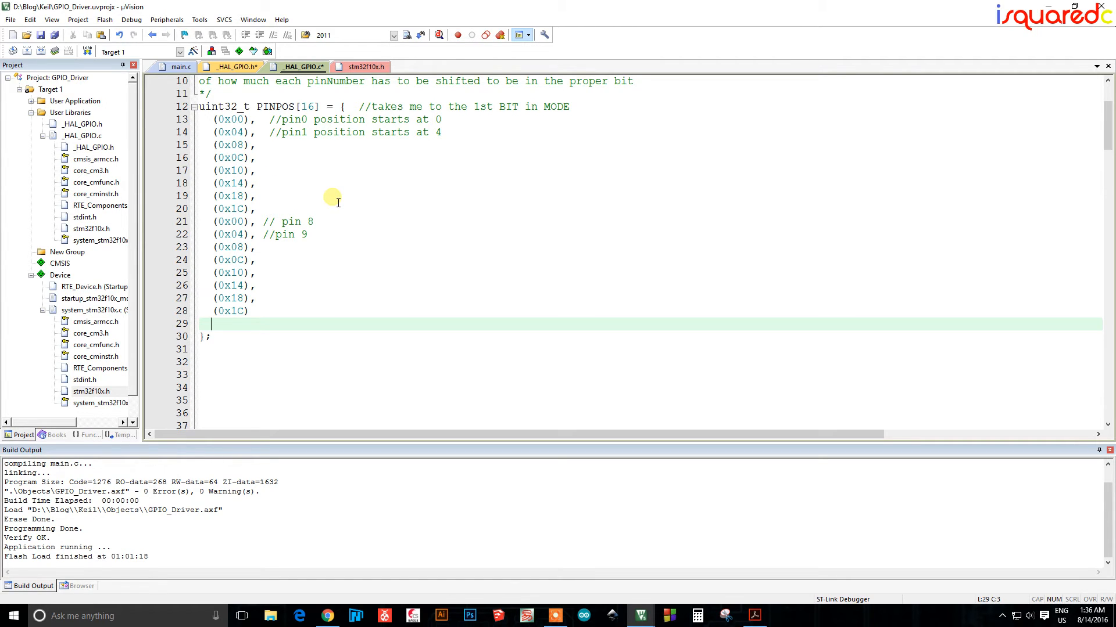
{"action": "mouse_move", "coordinate": [300, 177]}
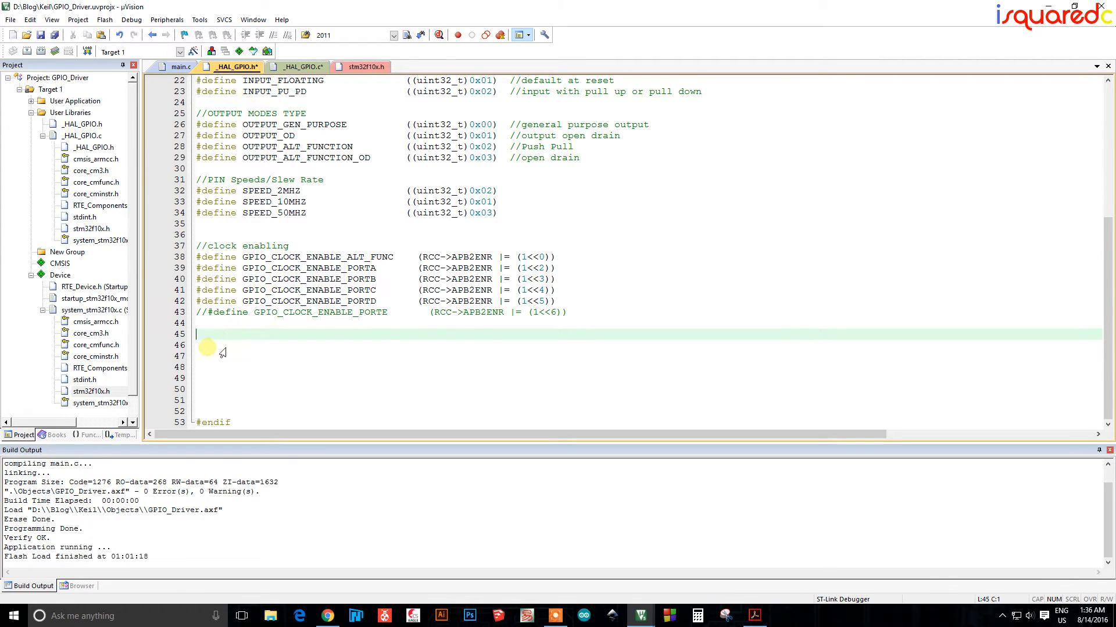
Paste the high-bit defines as CNF_POS_BIT1 (PINPOS[pinNumber] + 2) and CNF_POS_BIT2 (+ 3)
{"action": "key", "text": "ctrl+v"}
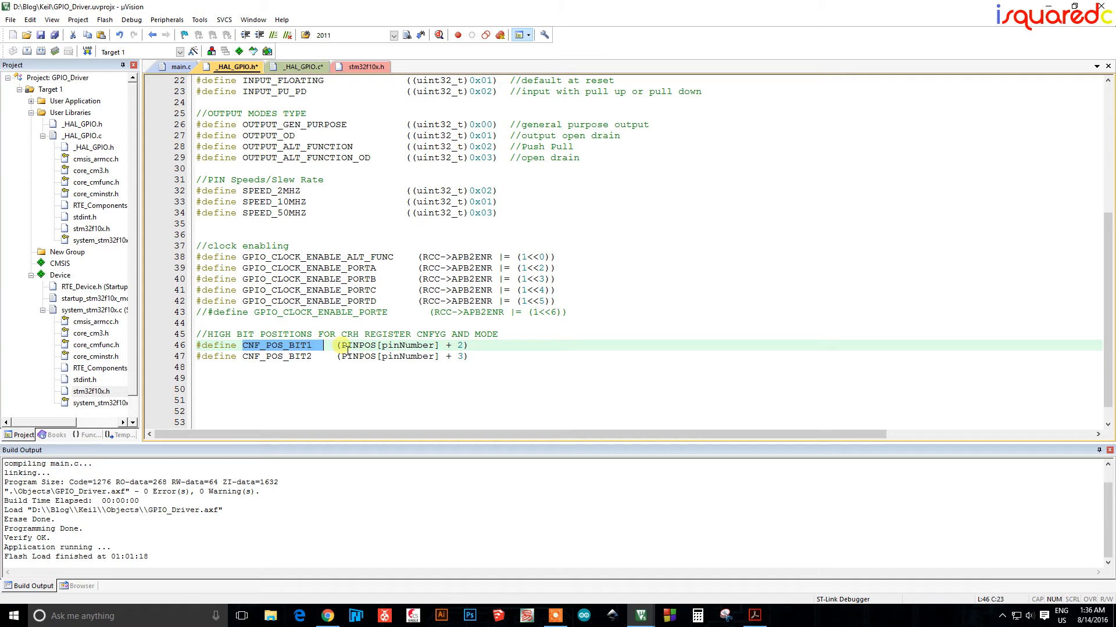
{"action": "double_click", "coordinate": [388, 345]}
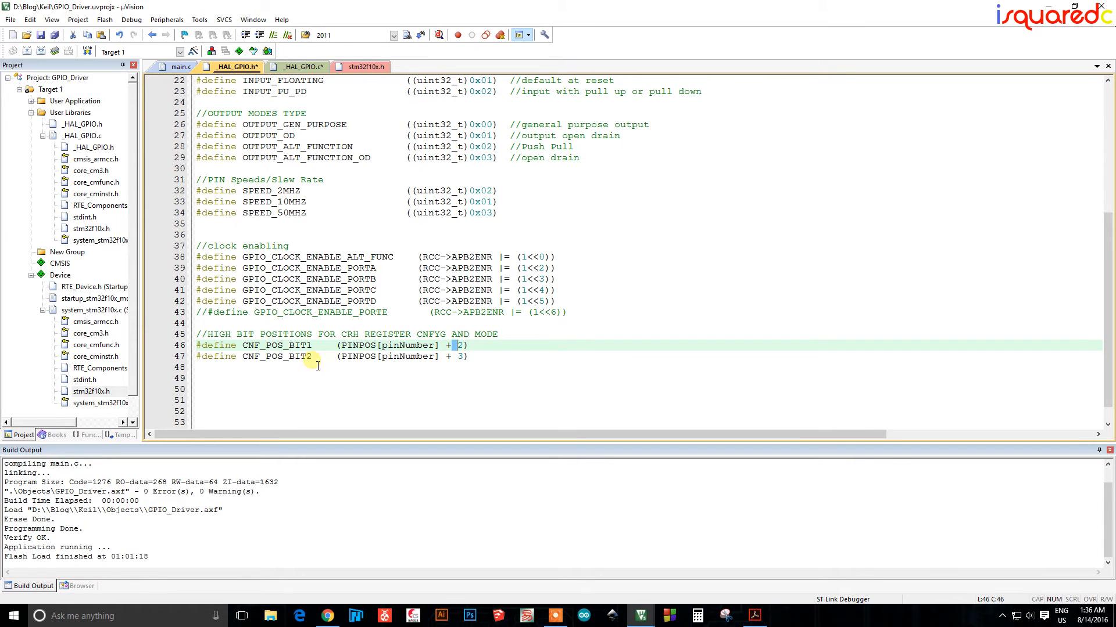
{"action": "double_click", "coordinate": [277, 357]}
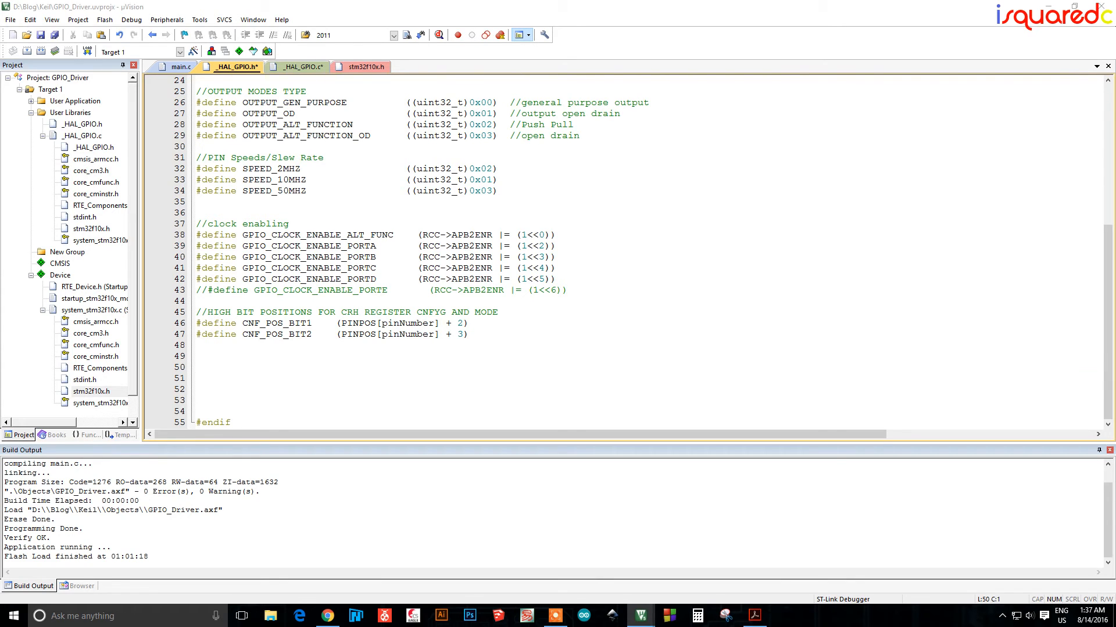
{"action": "key", "text": "ctrl+c"}
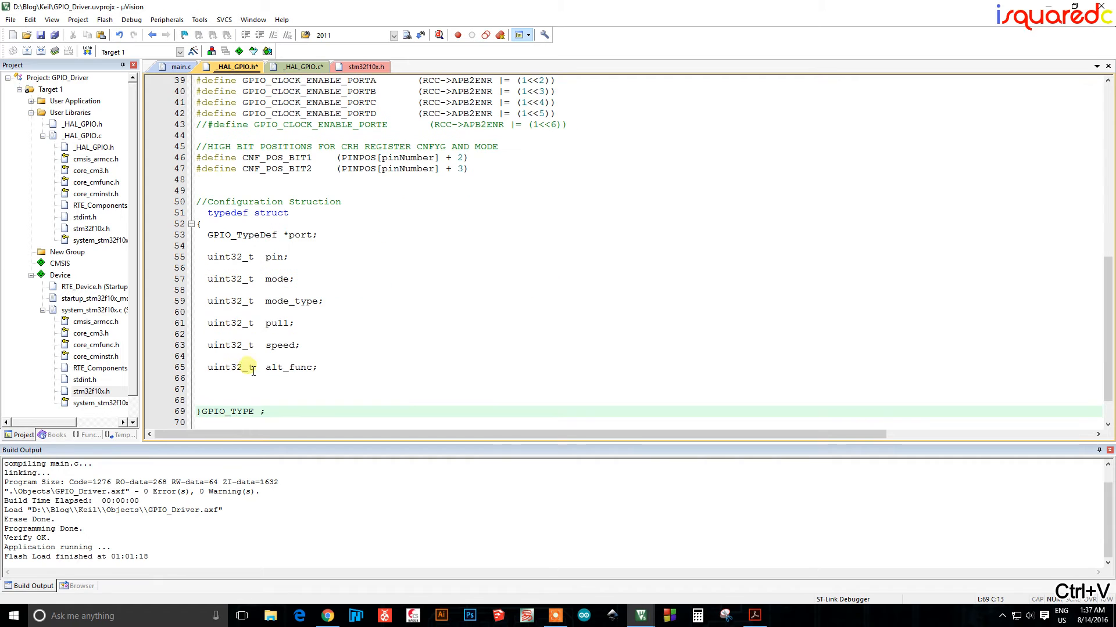
{"action": "mouse_move", "coordinate": [351, 272]}
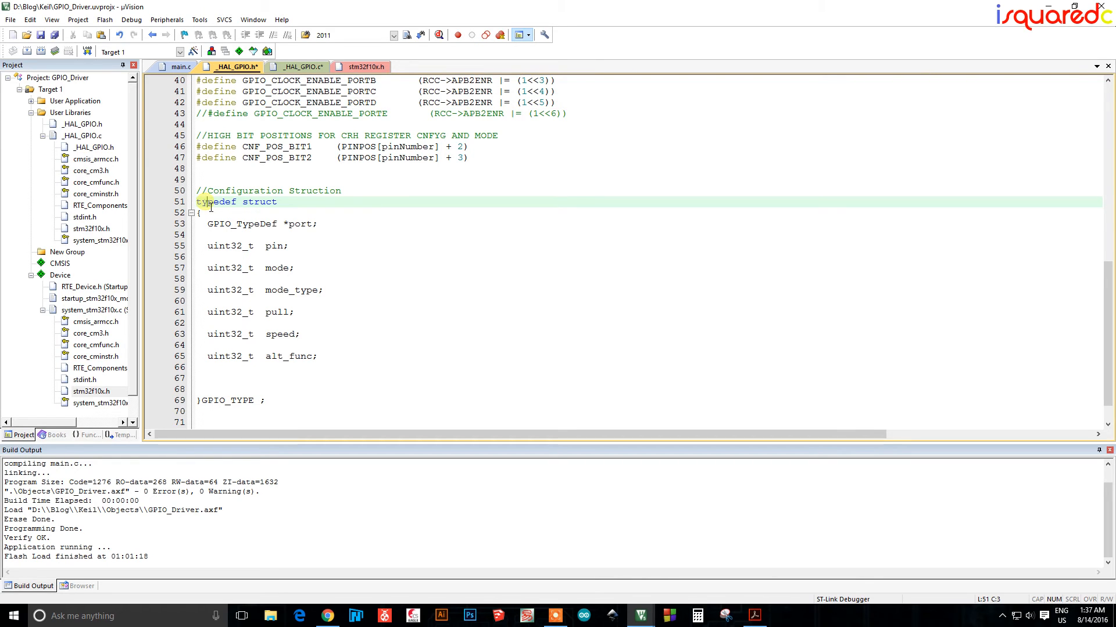
{"action": "double_click", "coordinate": [219, 202]}
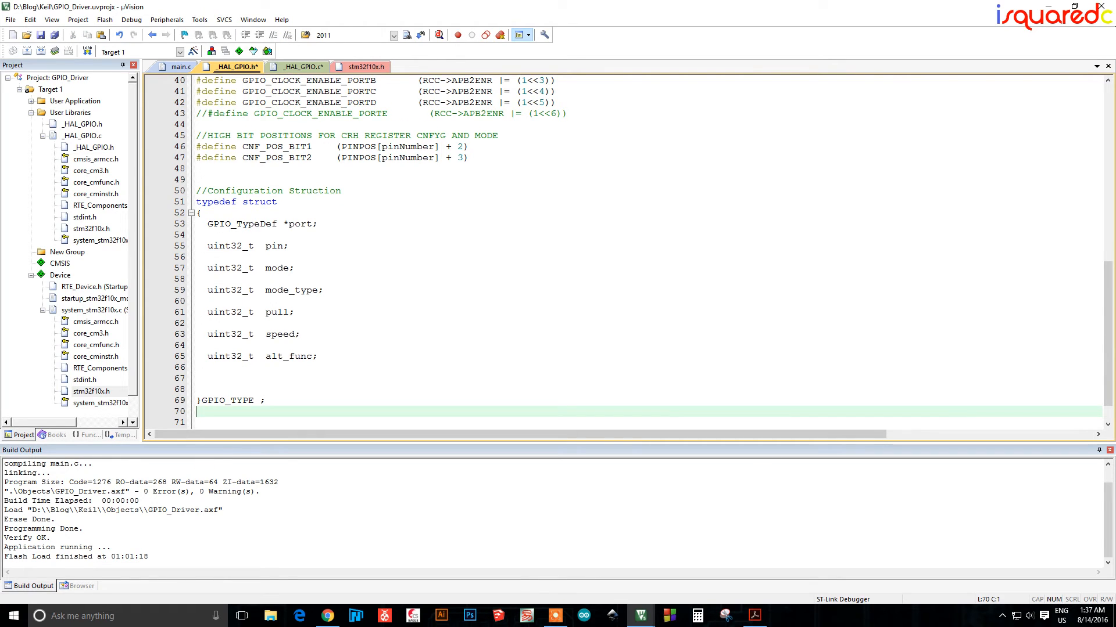
Add example lines below the struct: int x set to 5, GPIO_TYPE y, and a scratch y assignment
{"action": "type", "text": "int x ;"}
{"action": "type", "text": "x ="}
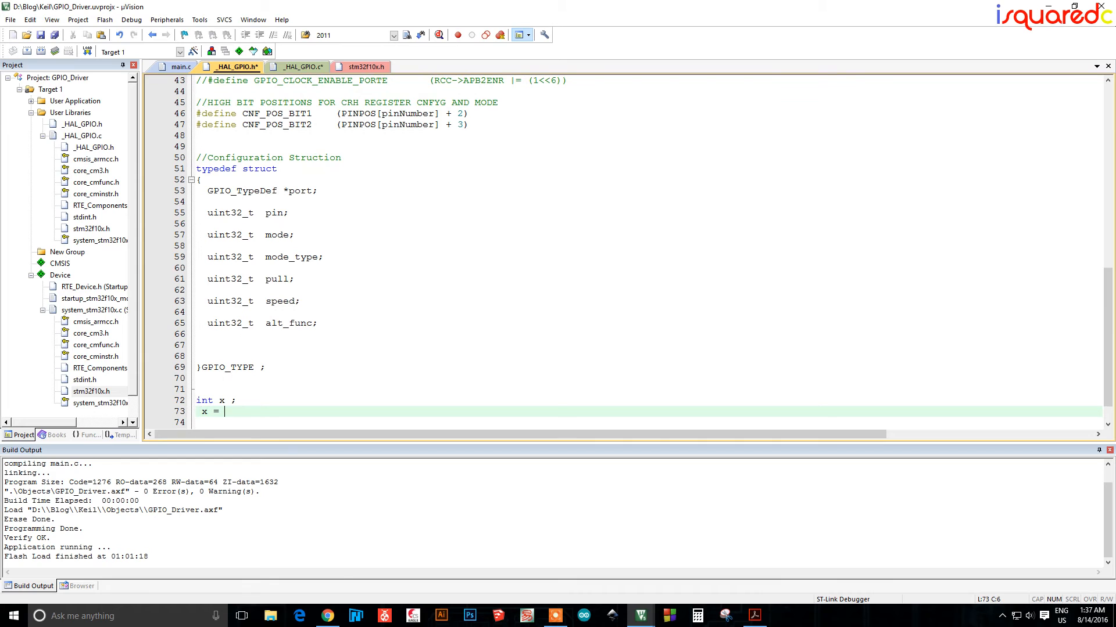
{"action": "type", "text": "5;"}
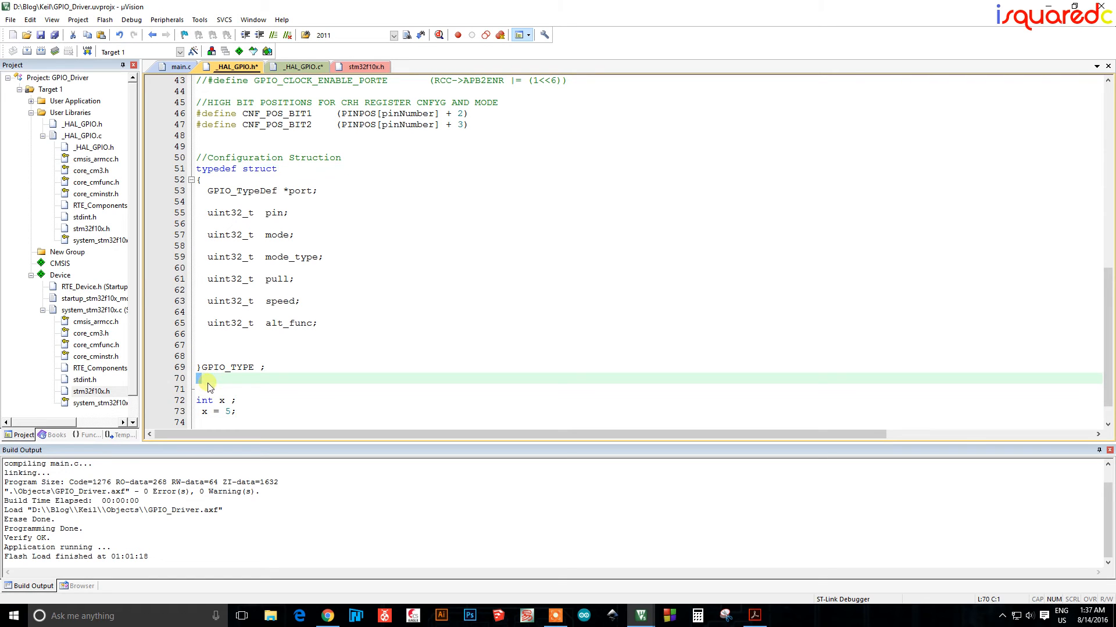
{"action": "double_click", "coordinate": [224, 367]}
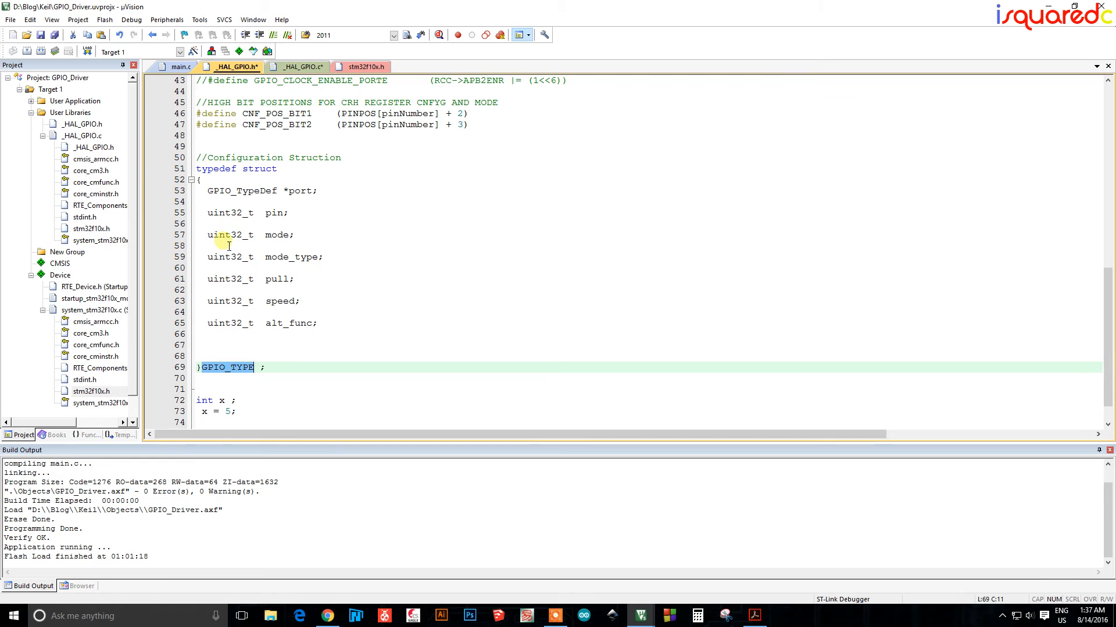
{"action": "mouse_move", "coordinate": [249, 179]}
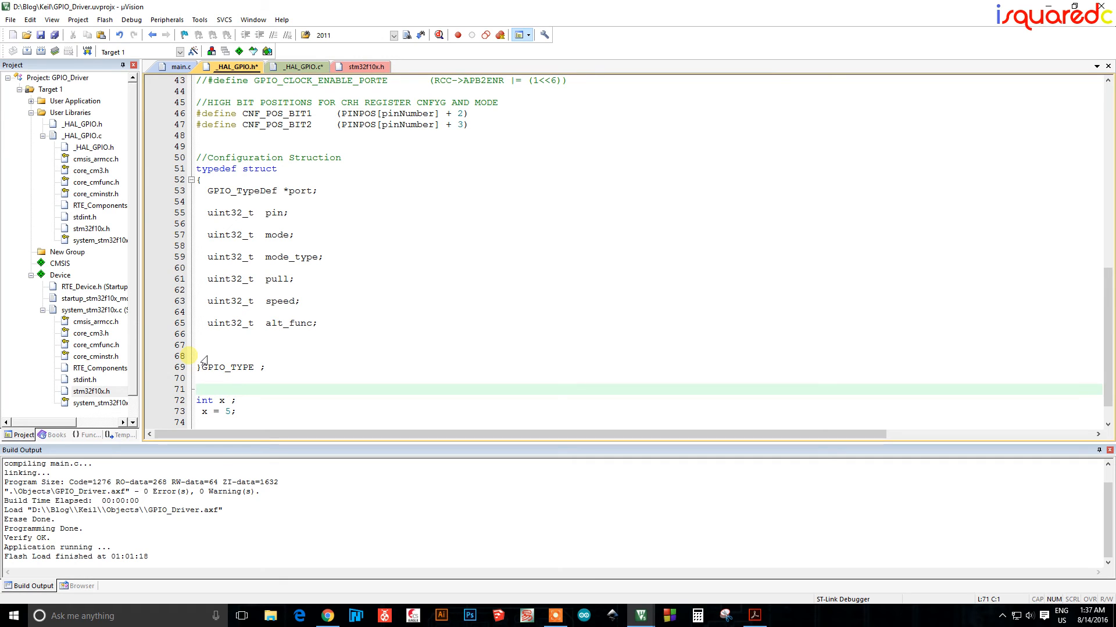
{"action": "type", "text": "GPIO_T"}
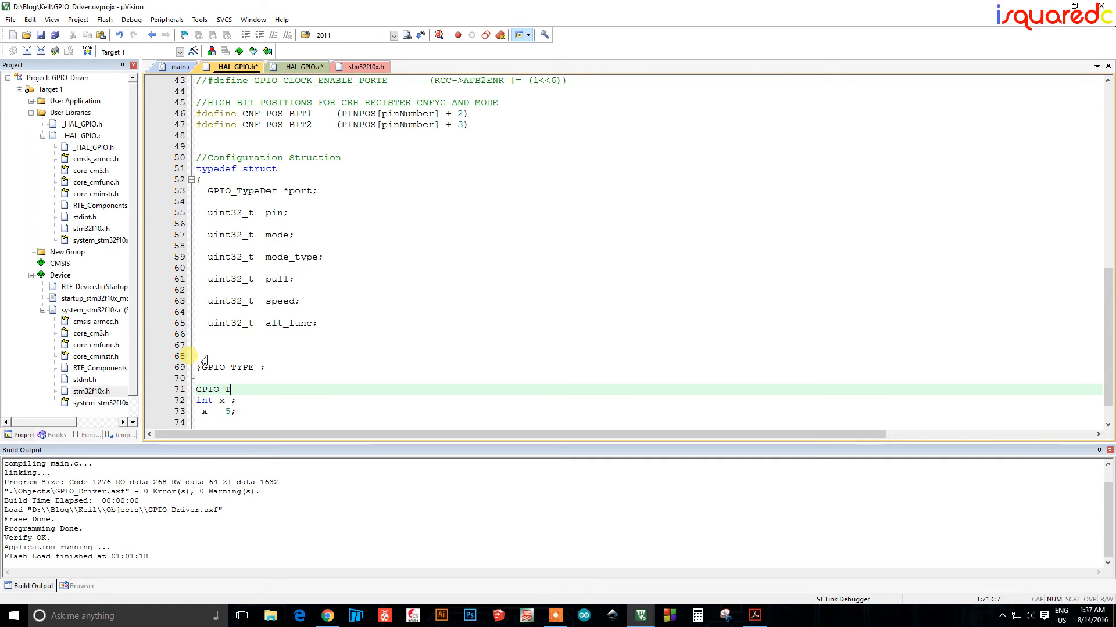
{"action": "type", "text": "YPE"}
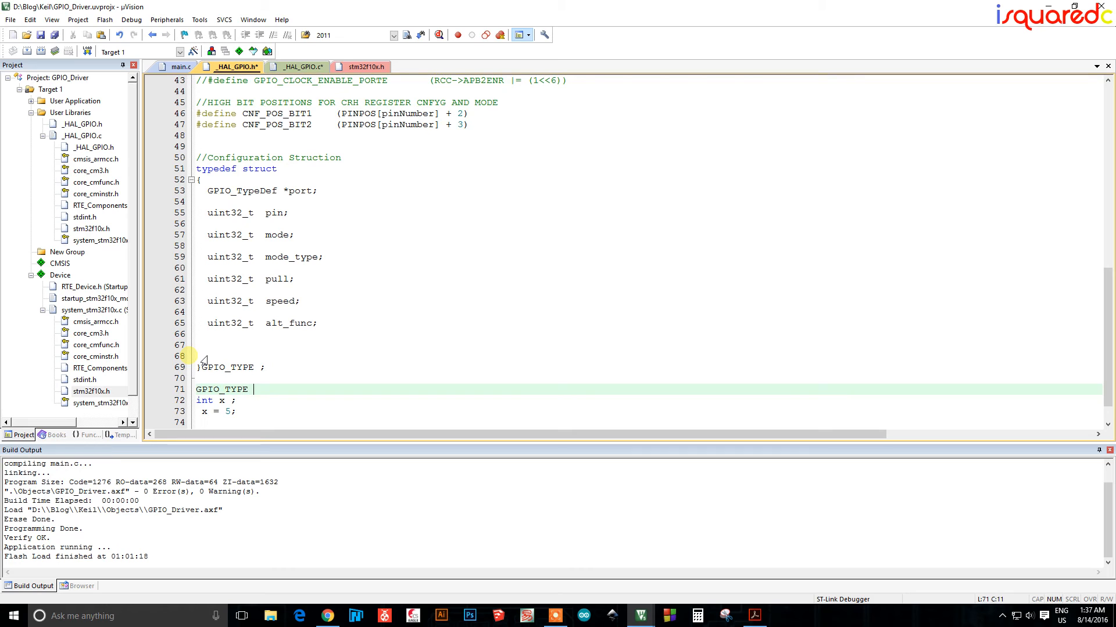
{"action": "type", "text": "y;"}
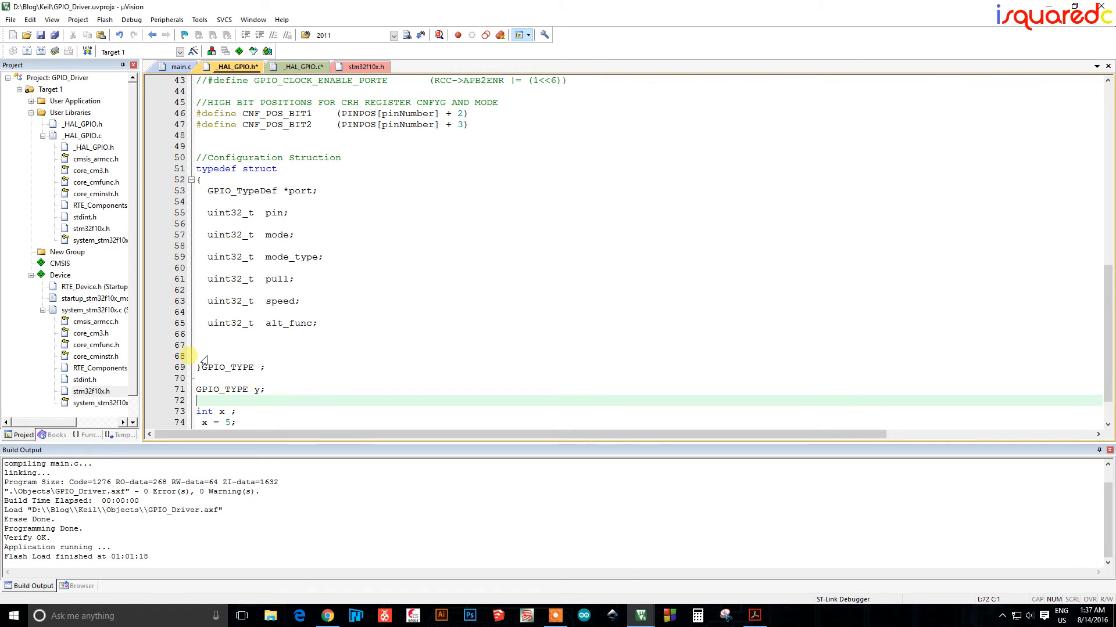
{"action": "type", "text": "y = sdfgsdfgsdfgsdfg"}
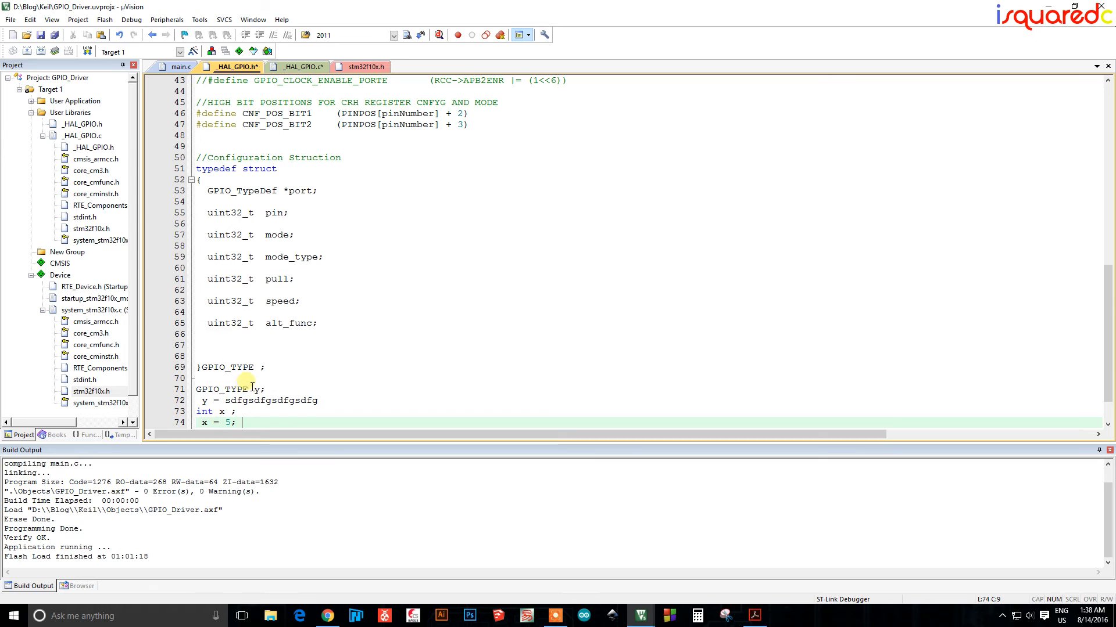
Select the example declaration lines below the GPIO_TYPE struct
{"action": "double_click", "coordinate": [221, 389]}
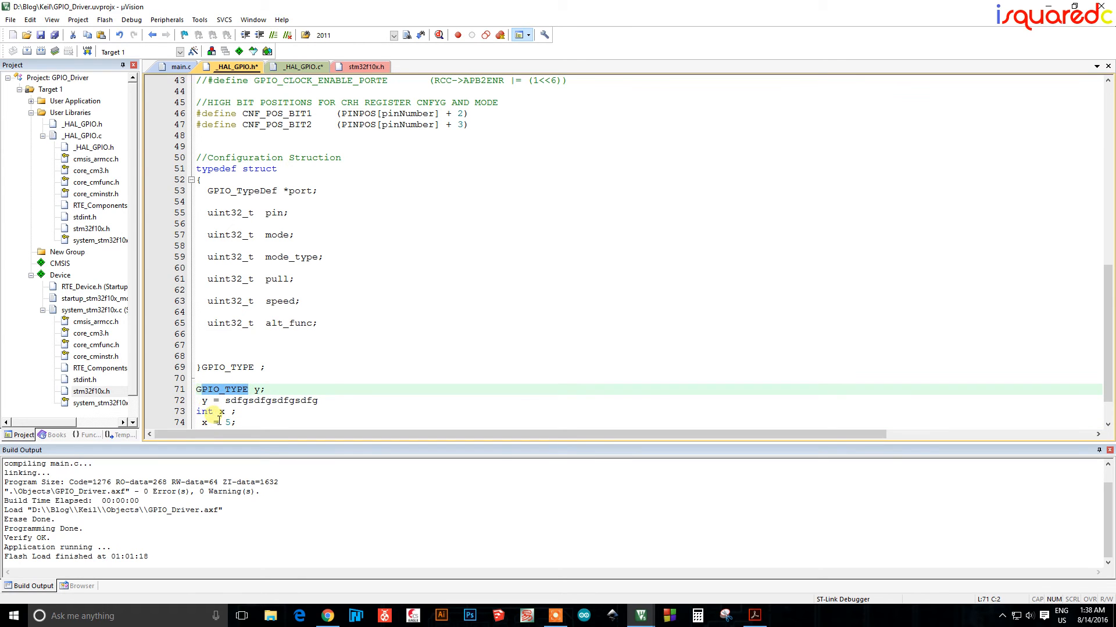
{"action": "left_click_drag", "start_coordinate": [199, 389], "coordinate": [236, 422]}
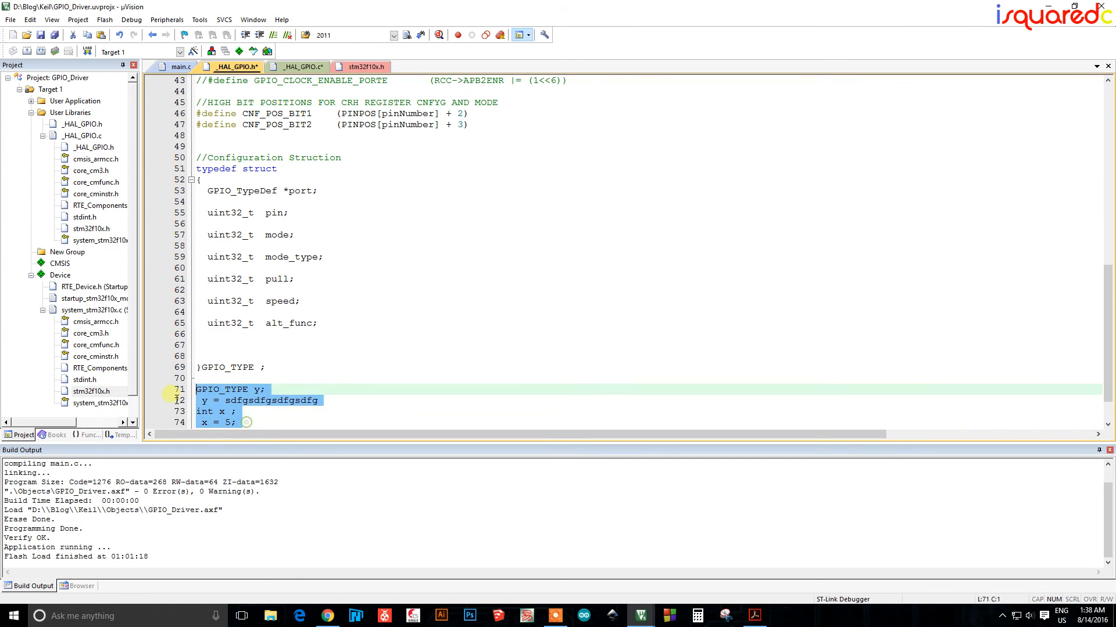
Delete the example x and y lines, leaving only the GPIO_TYPE struct with its port member
{"action": "key", "text": "Delete"}
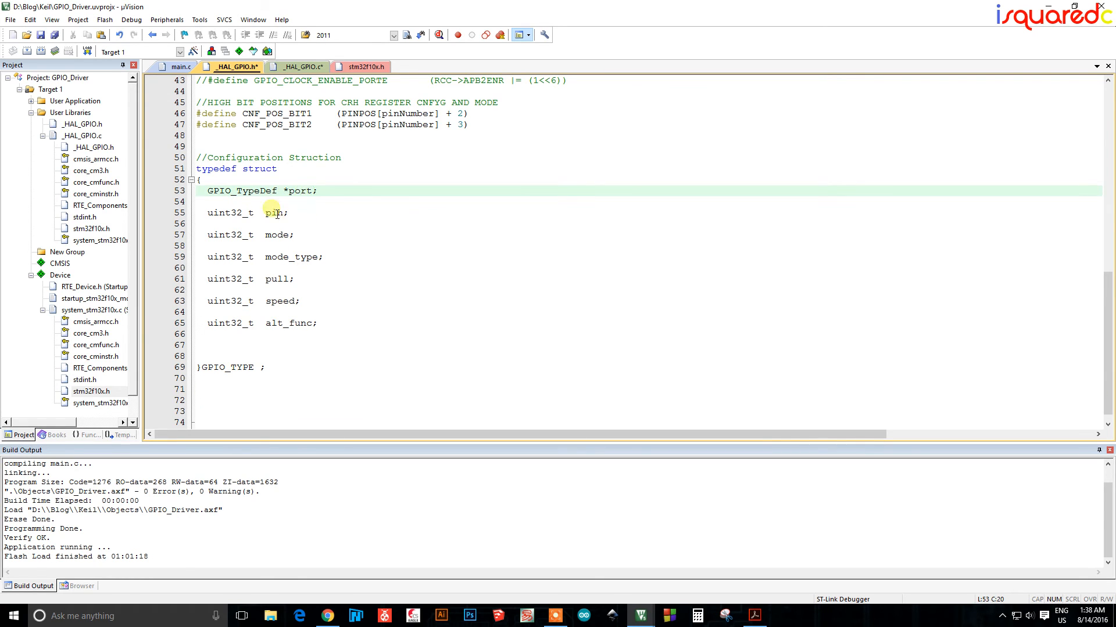
{"action": "left_click", "coordinate": [269, 279]}
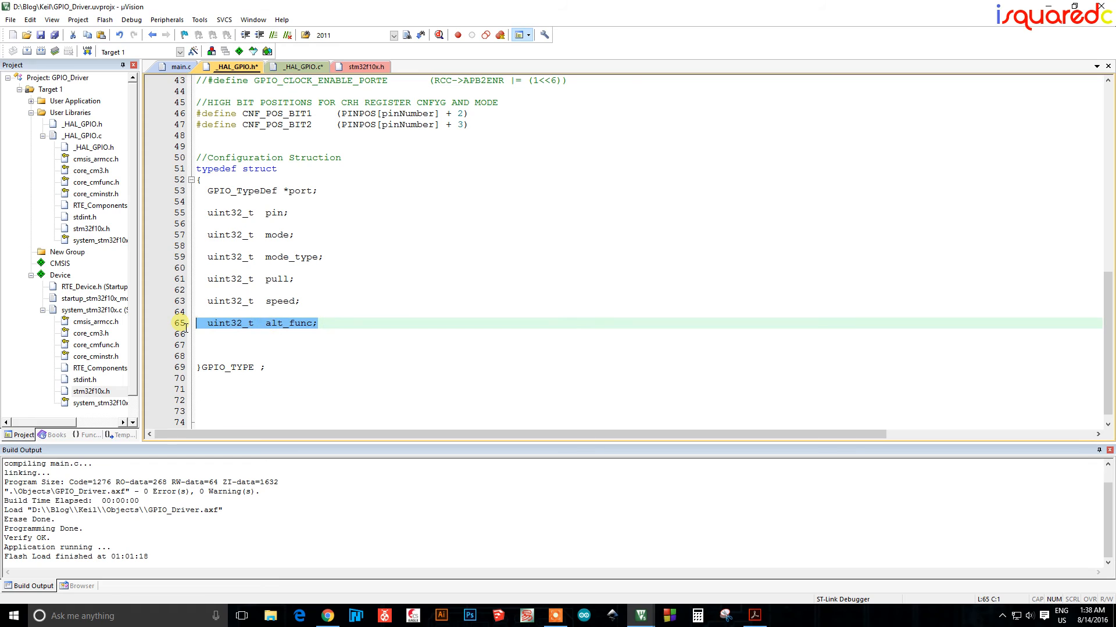
{"action": "mouse_move", "coordinate": [317, 297]}
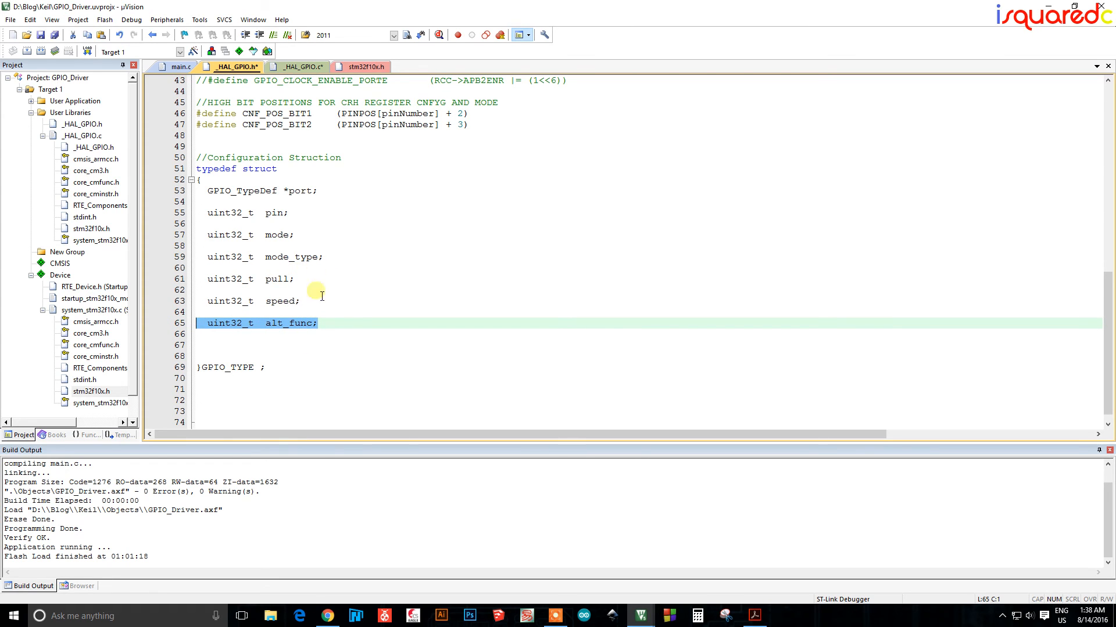
{"action": "mouse_move", "coordinate": [353, 337]}
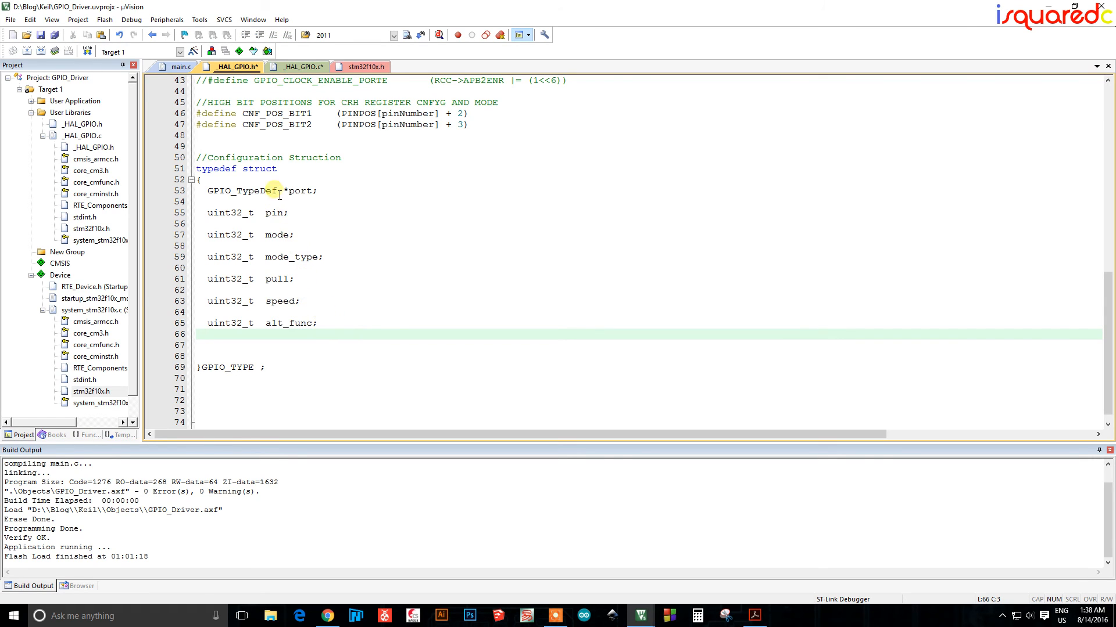
{"action": "mouse_move", "coordinate": [282, 235]}
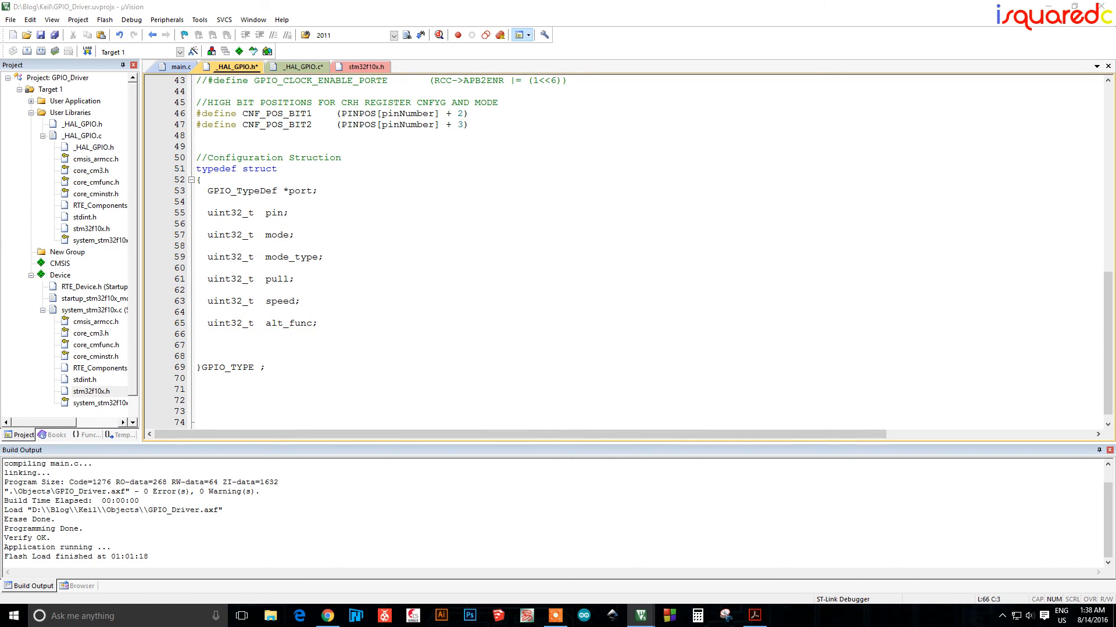
{"action": "mouse_move", "coordinate": [625, 349]}
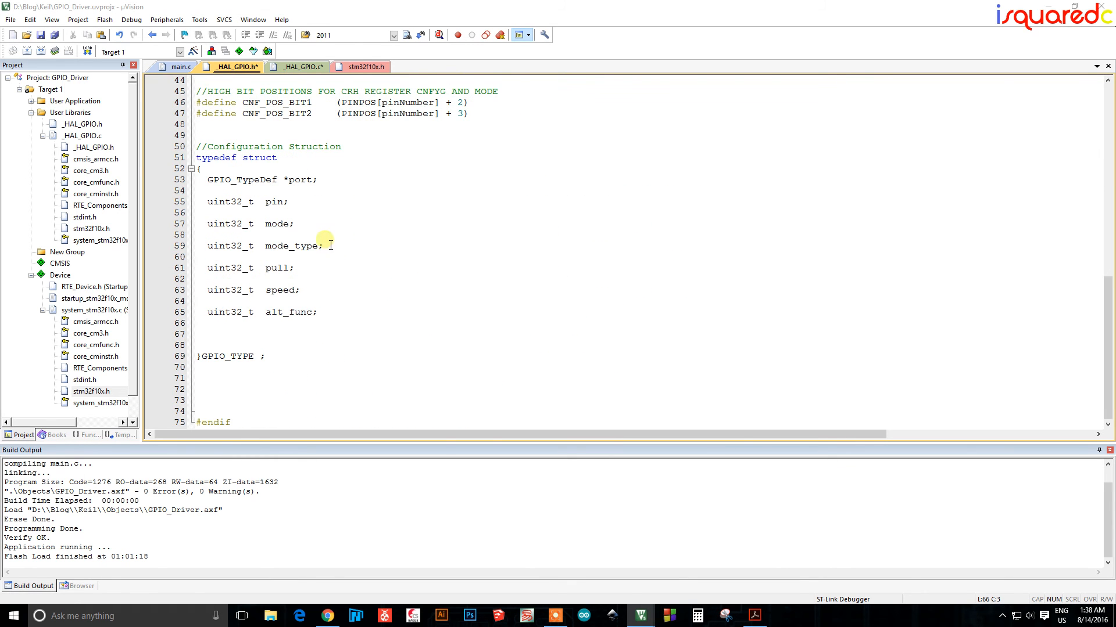
{"action": "scroll", "scroll_direction": "up", "scroll_amount": 3}
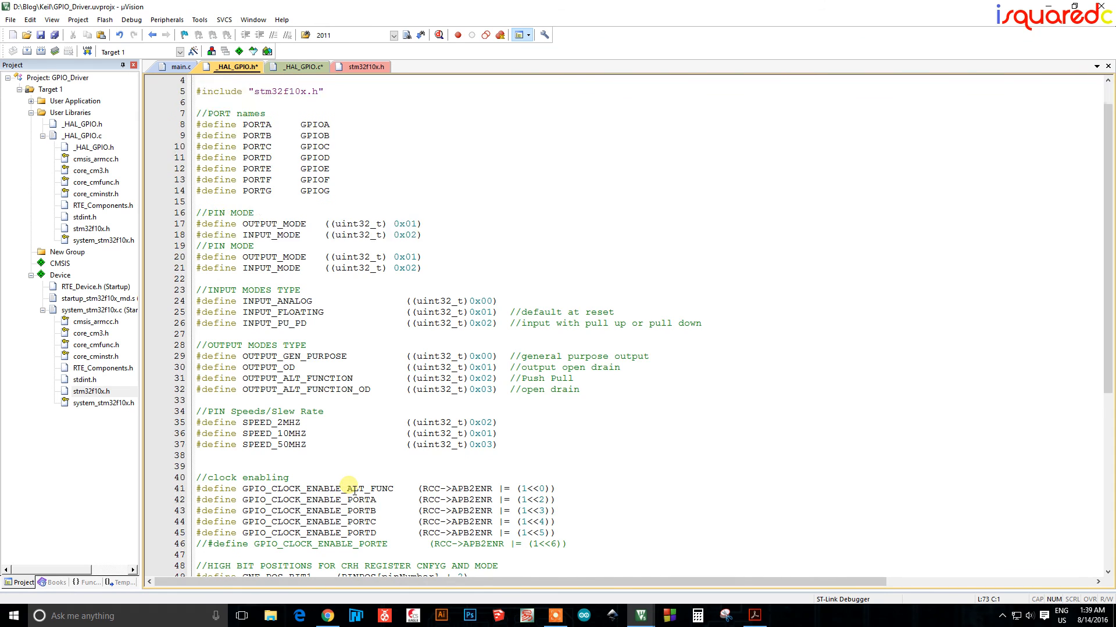
{"action": "scroll", "scroll_direction": "down", "scroll_amount": 3}
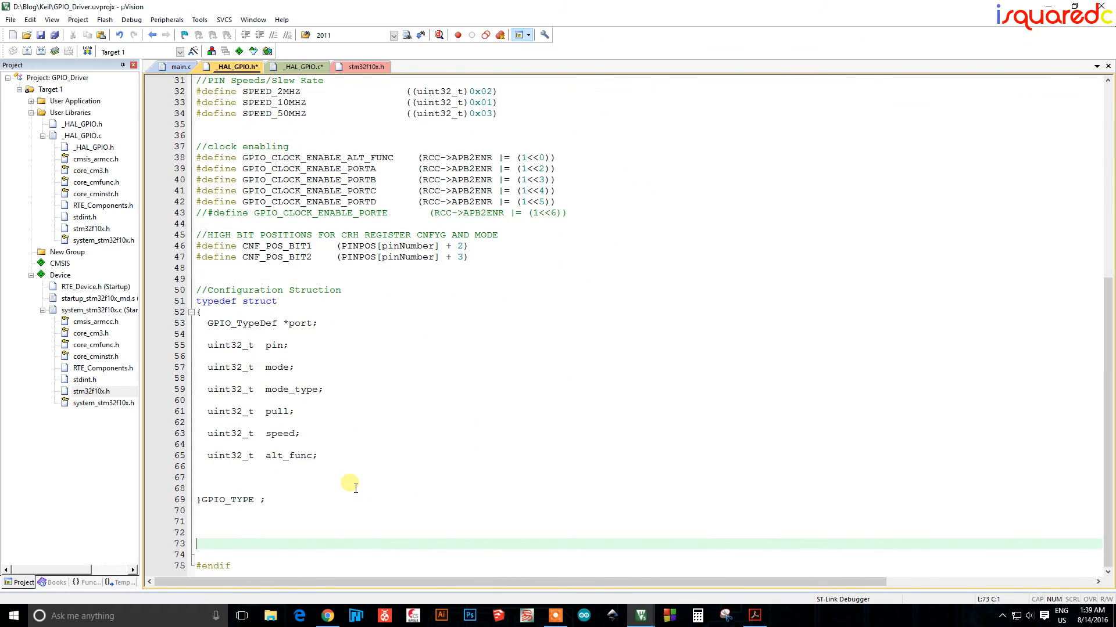
{"action": "mouse_move", "coordinate": [299, 67]}
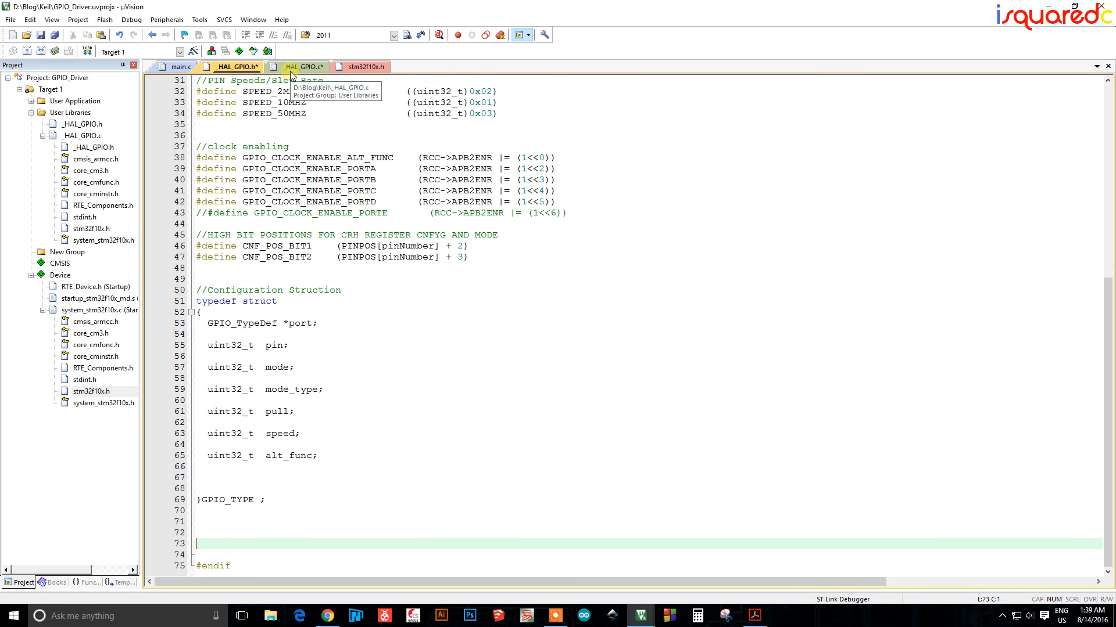
Return to _HAL_GPIO.c and place the cursor at the end of the PINPOS array
{"action": "left_click", "coordinate": [300, 67]}
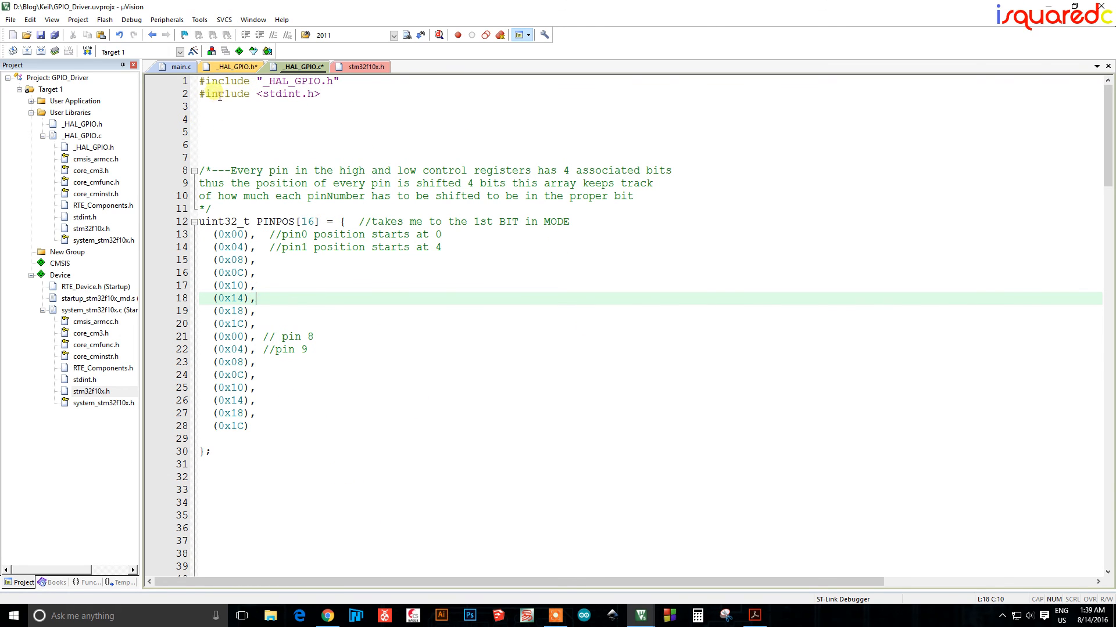
{"action": "left_click", "coordinate": [235, 452]}
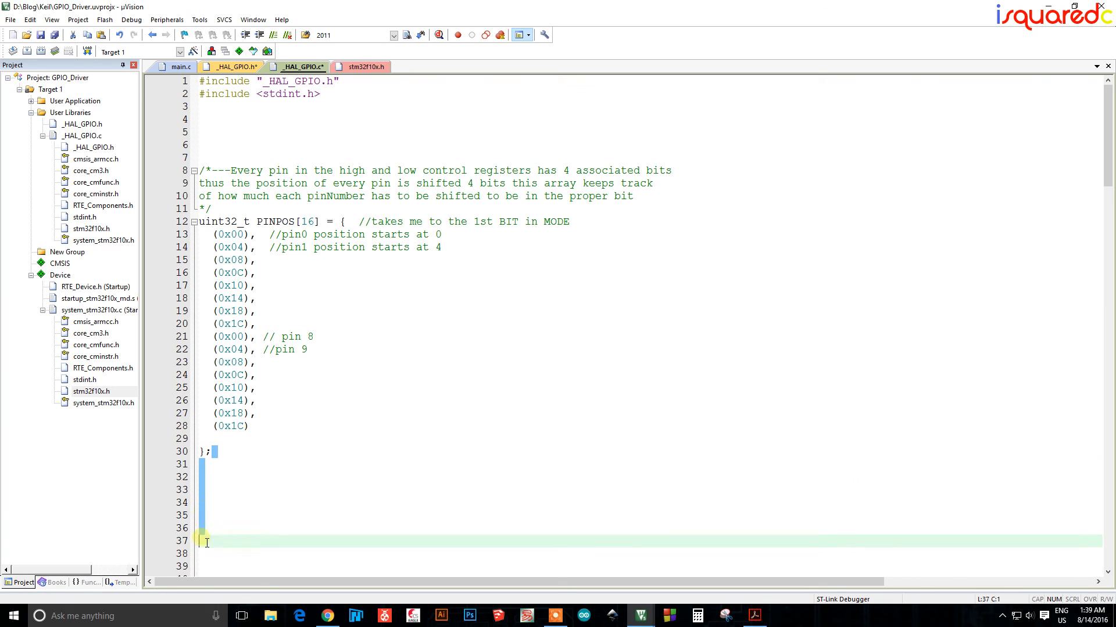
{"action": "left_click", "coordinate": [434, 460]}
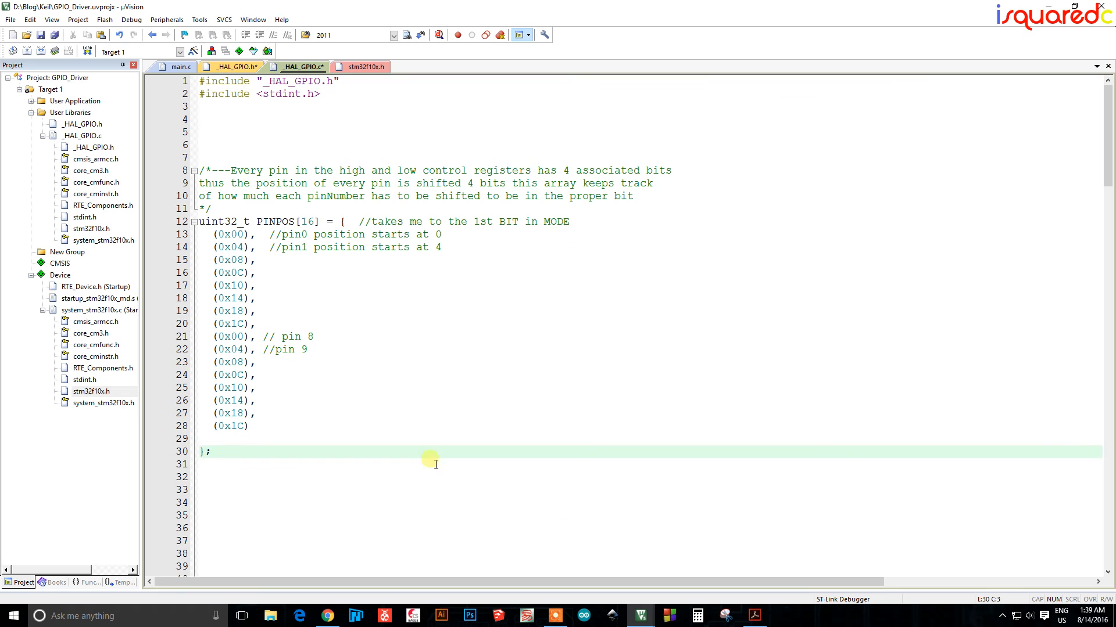